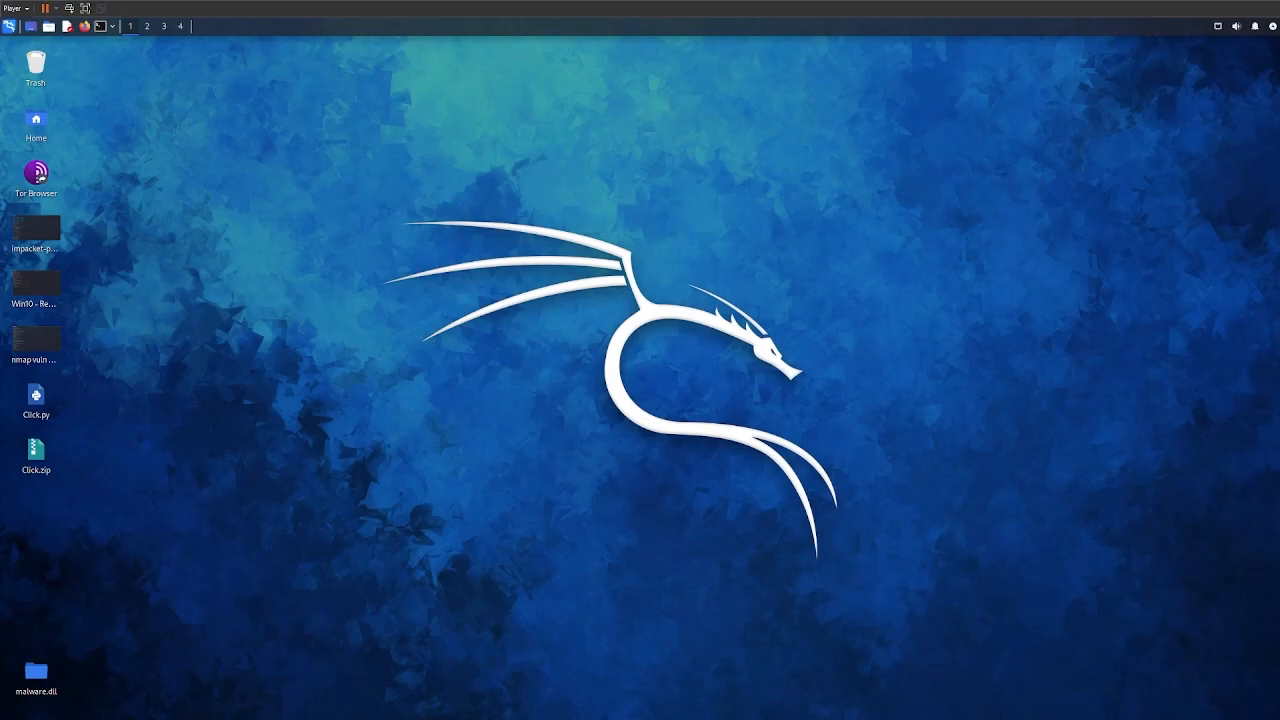
mouse_move(330, 221)
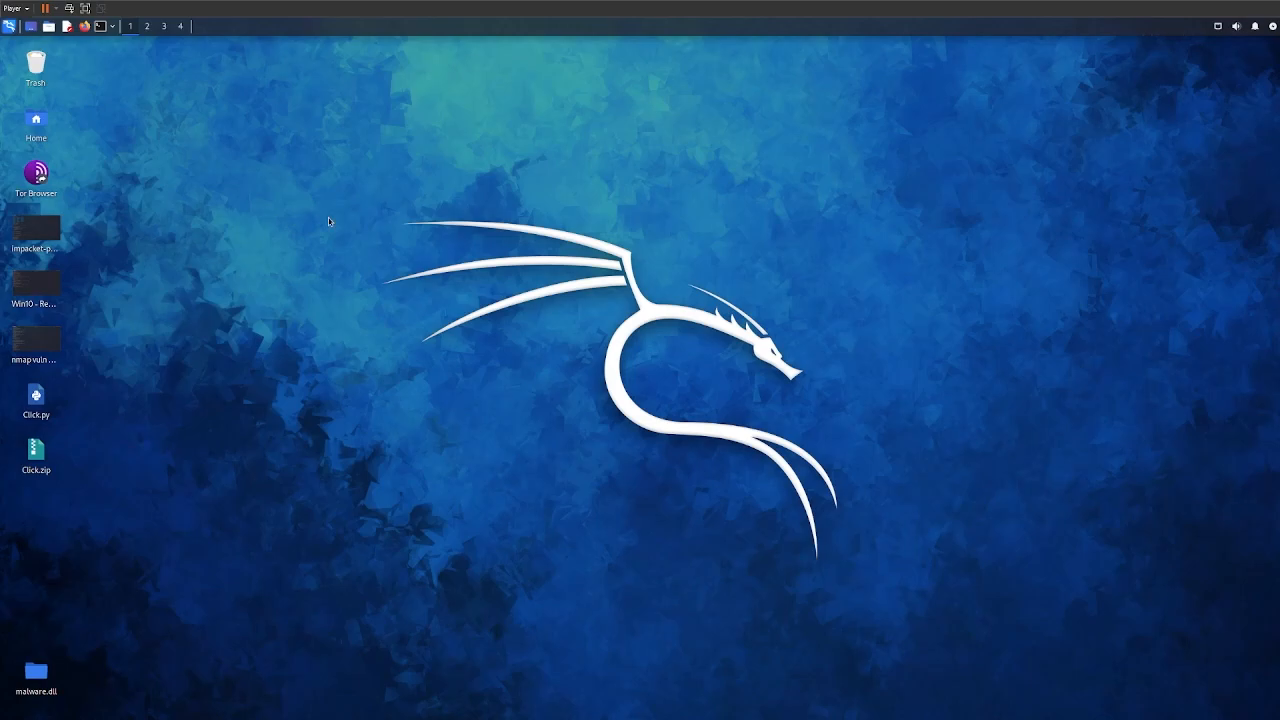
mouse_move(327, 214)
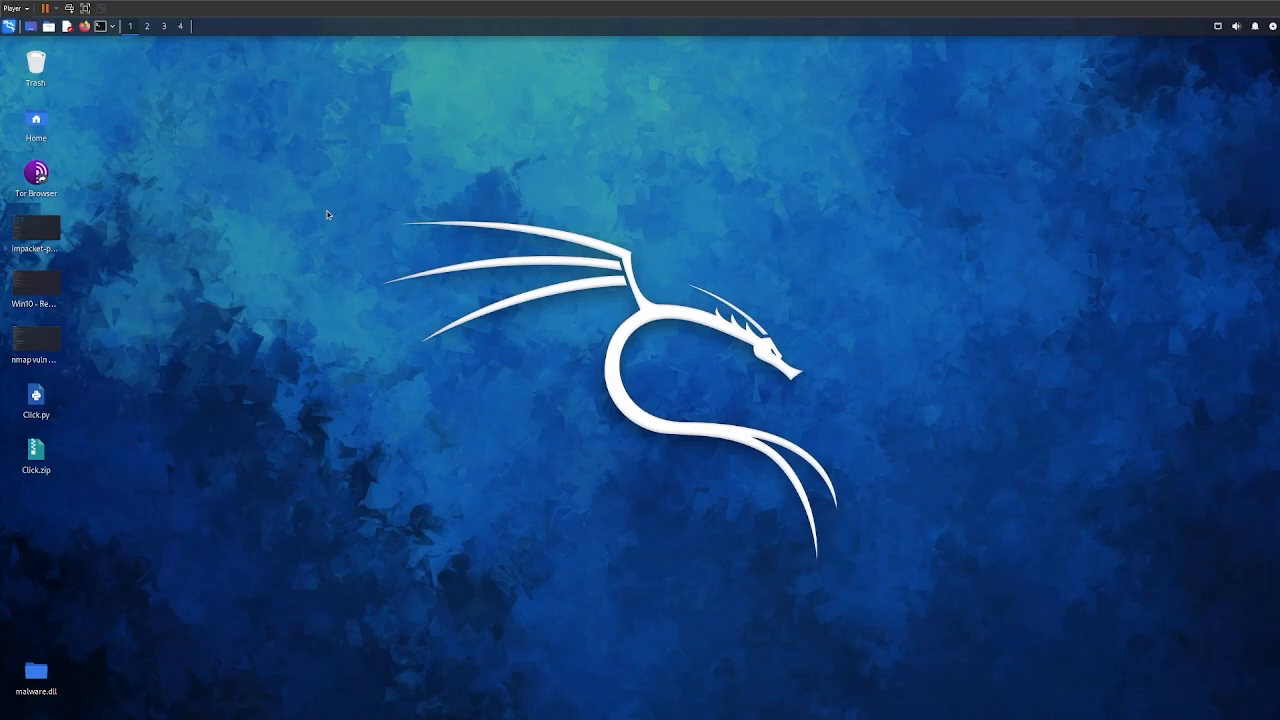
mouse_move(330, 219)
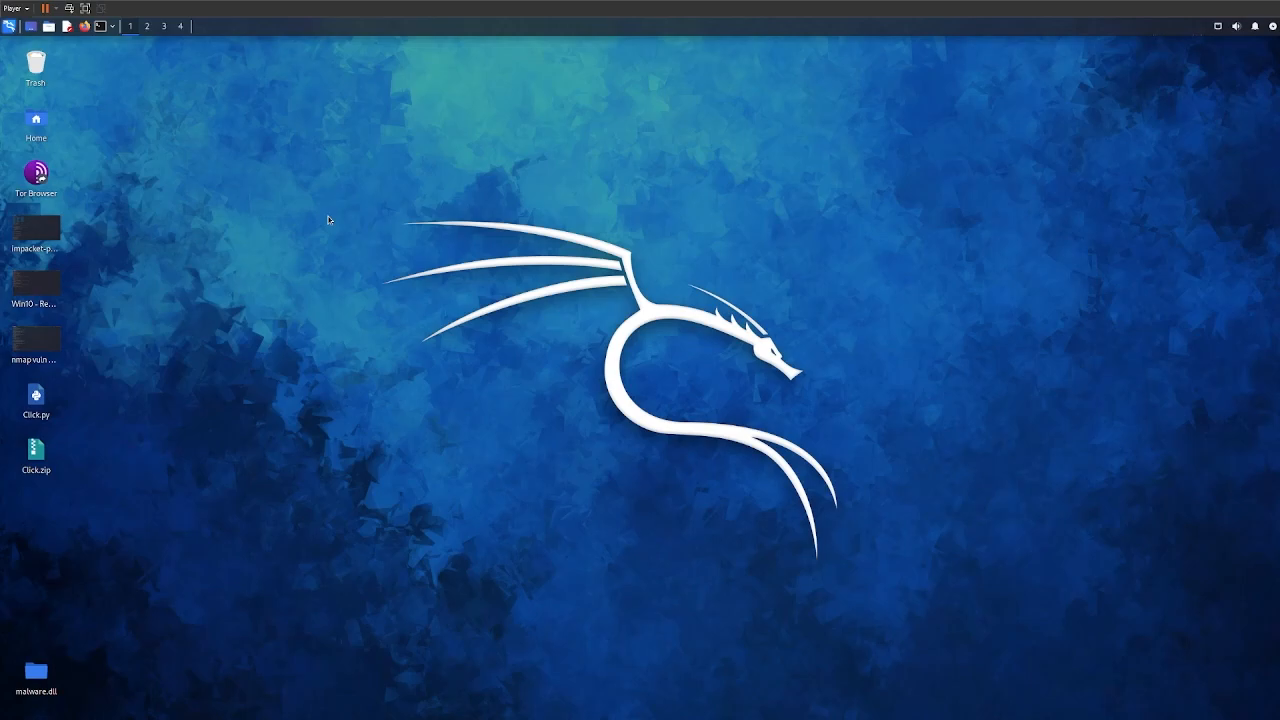
mouse_move(213, 96)
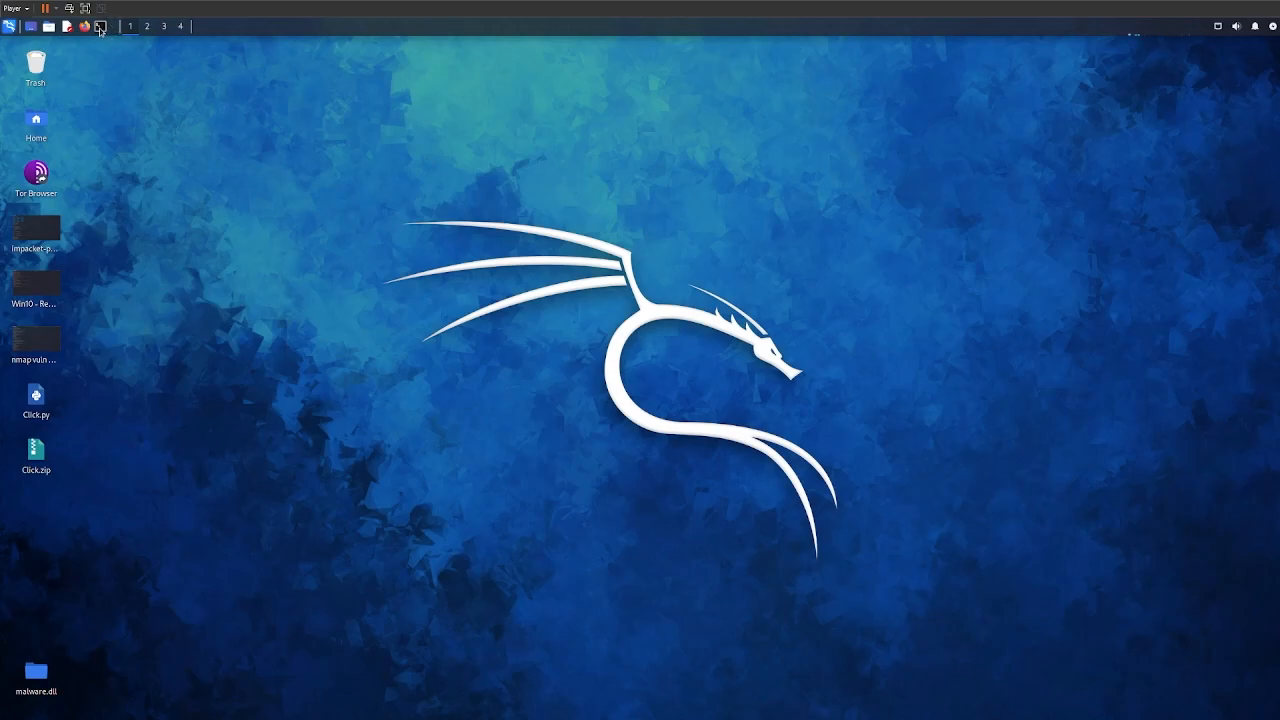
Search the Kali applications menu for 'burpsuite' and launch Burp Suite.
left_click(100, 25)
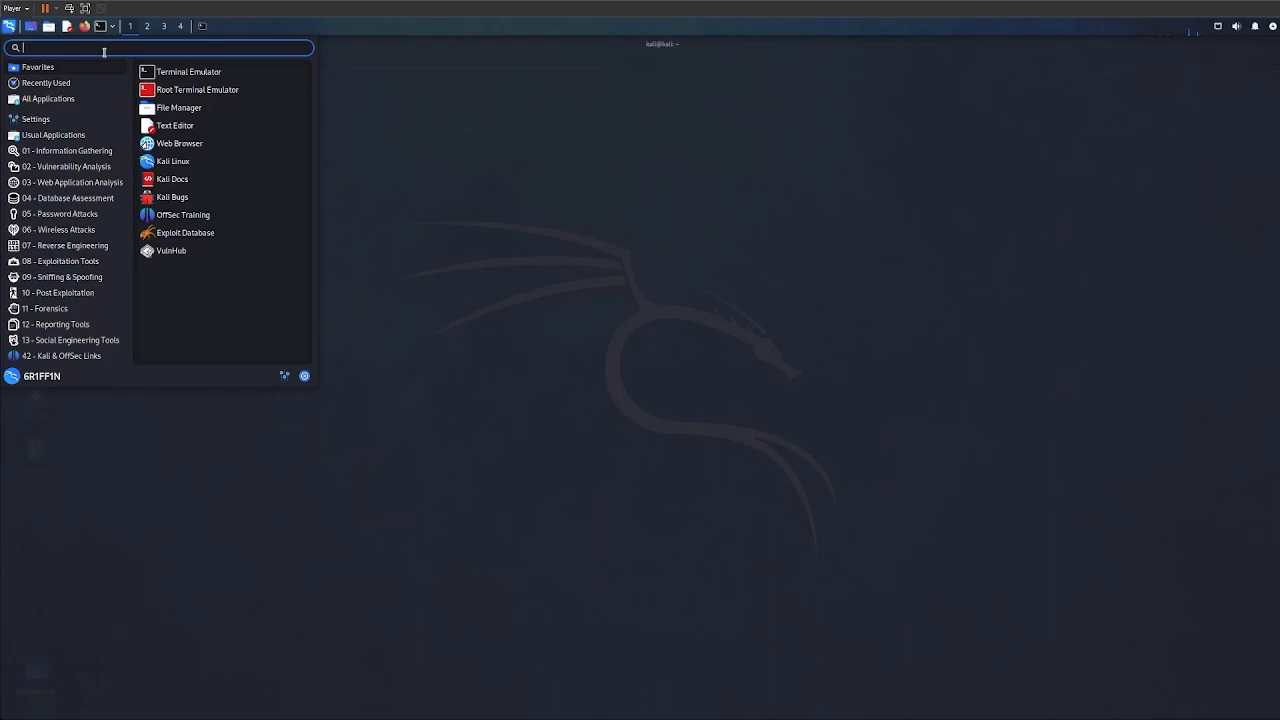
type("burpsuite")
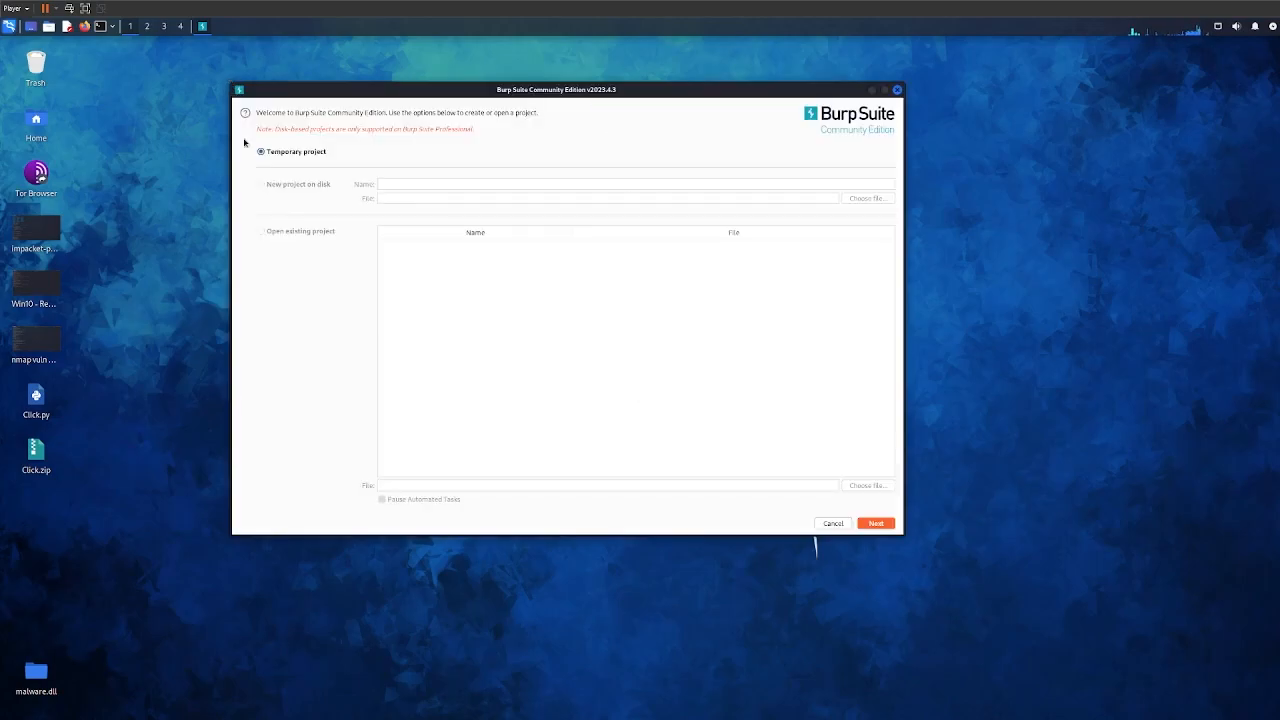
Start a temporary Burp project using Burp defaults.
left_click_drag(555, 89, 661, 158)
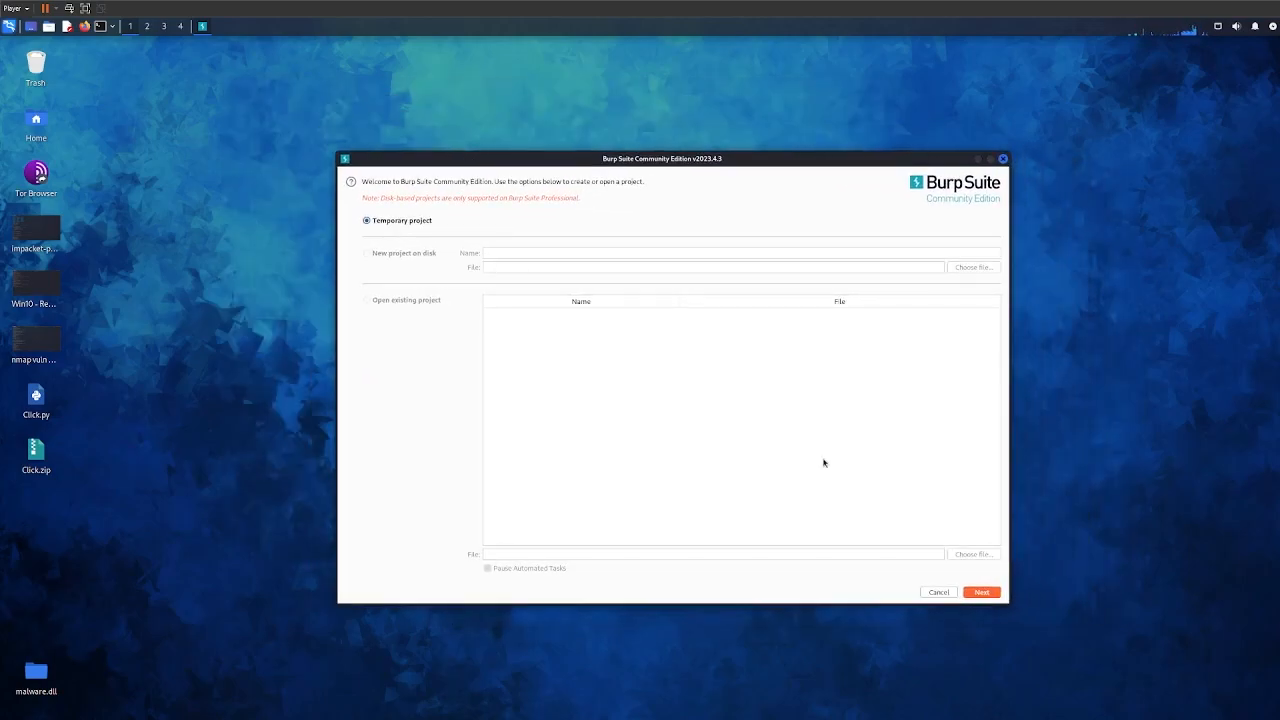
left_click(981, 592)
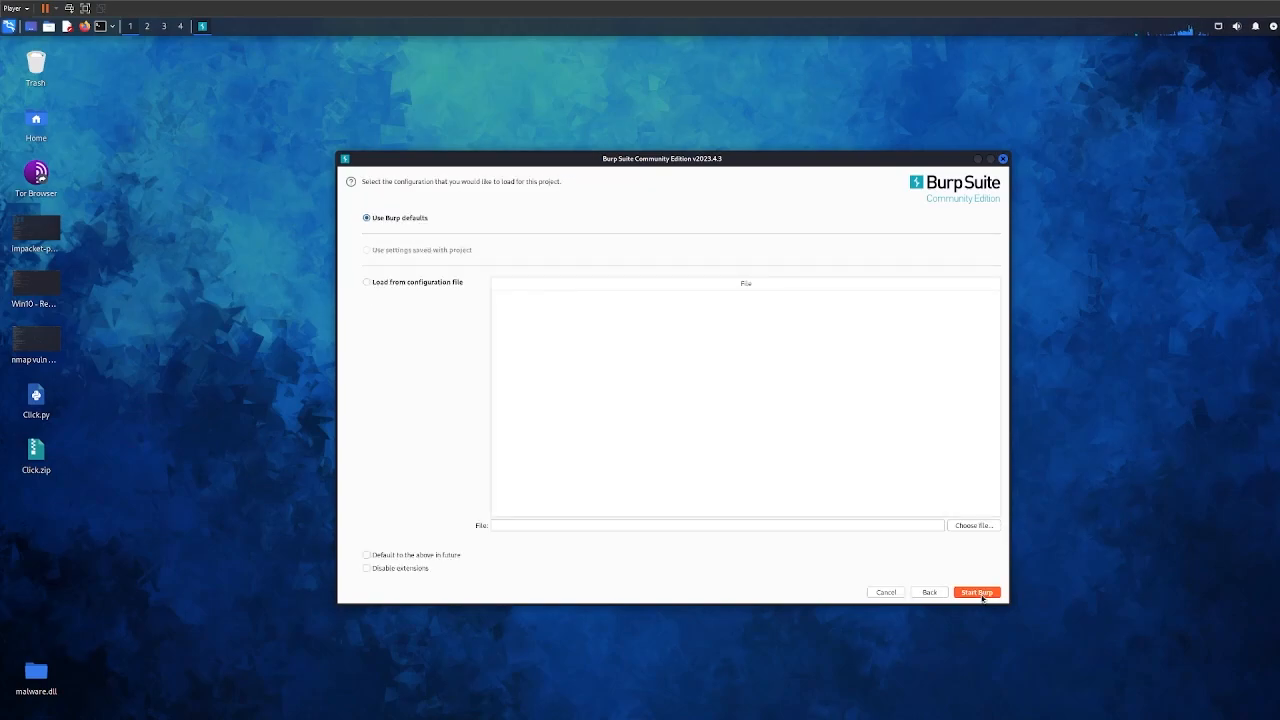
left_click(977, 591)
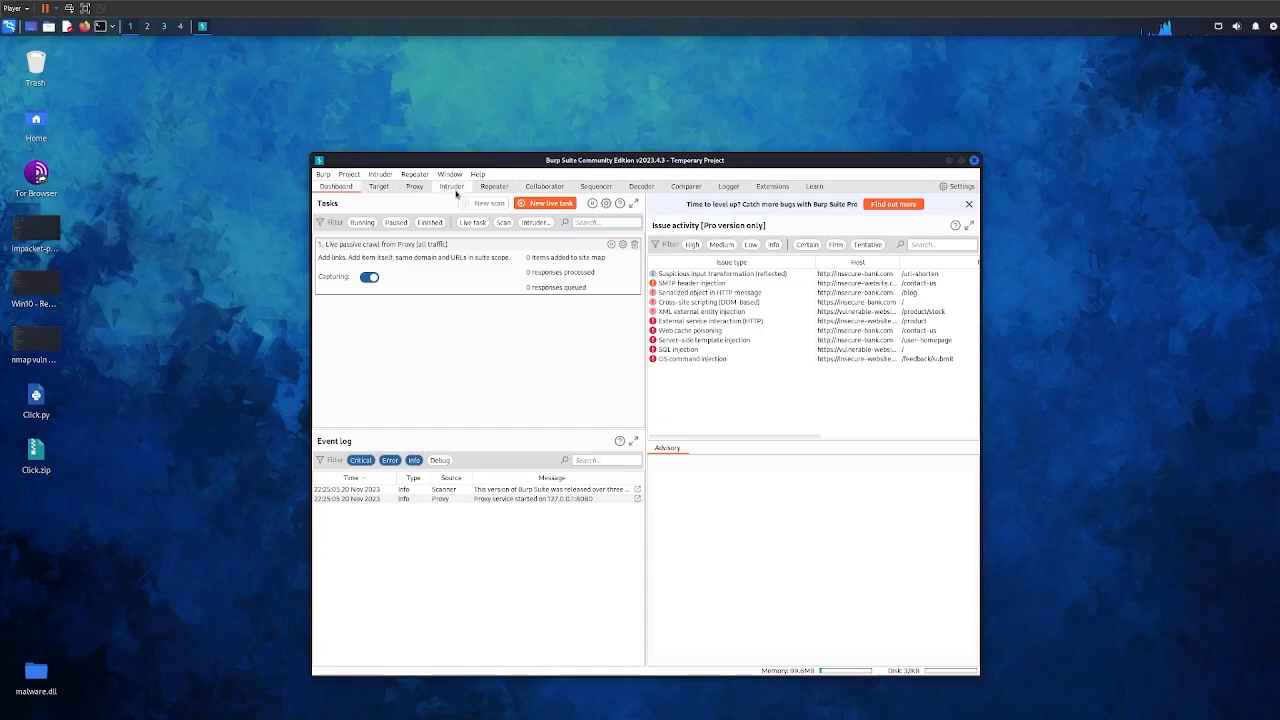
mouse_move(773, 260)
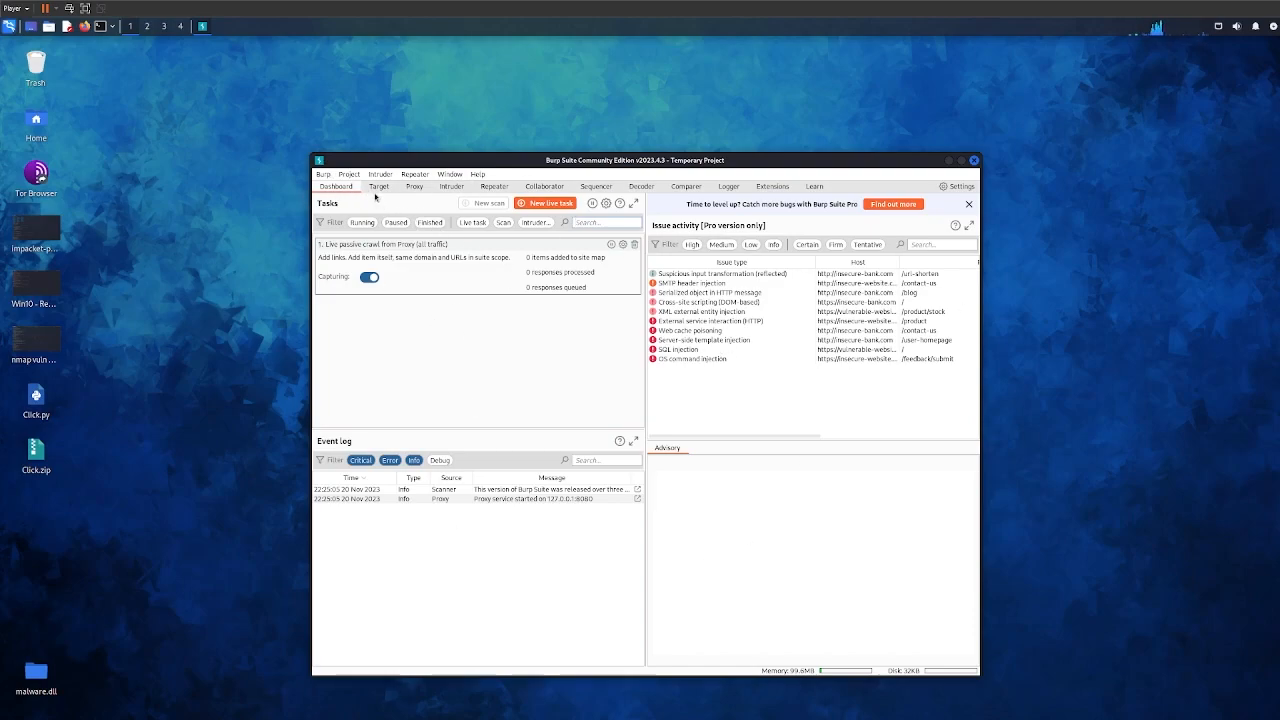
Open Burp's built-in browser from the Proxy intercept view.
left_click(414, 186)
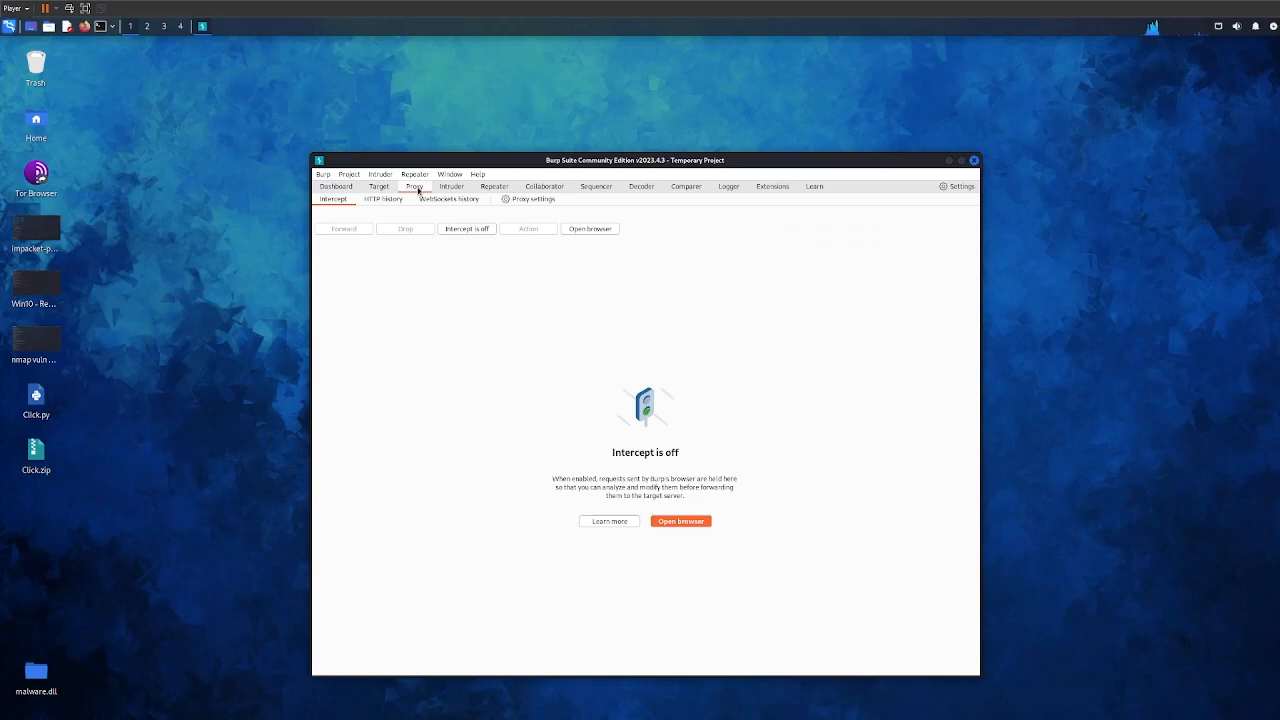
mouse_move(563, 325)
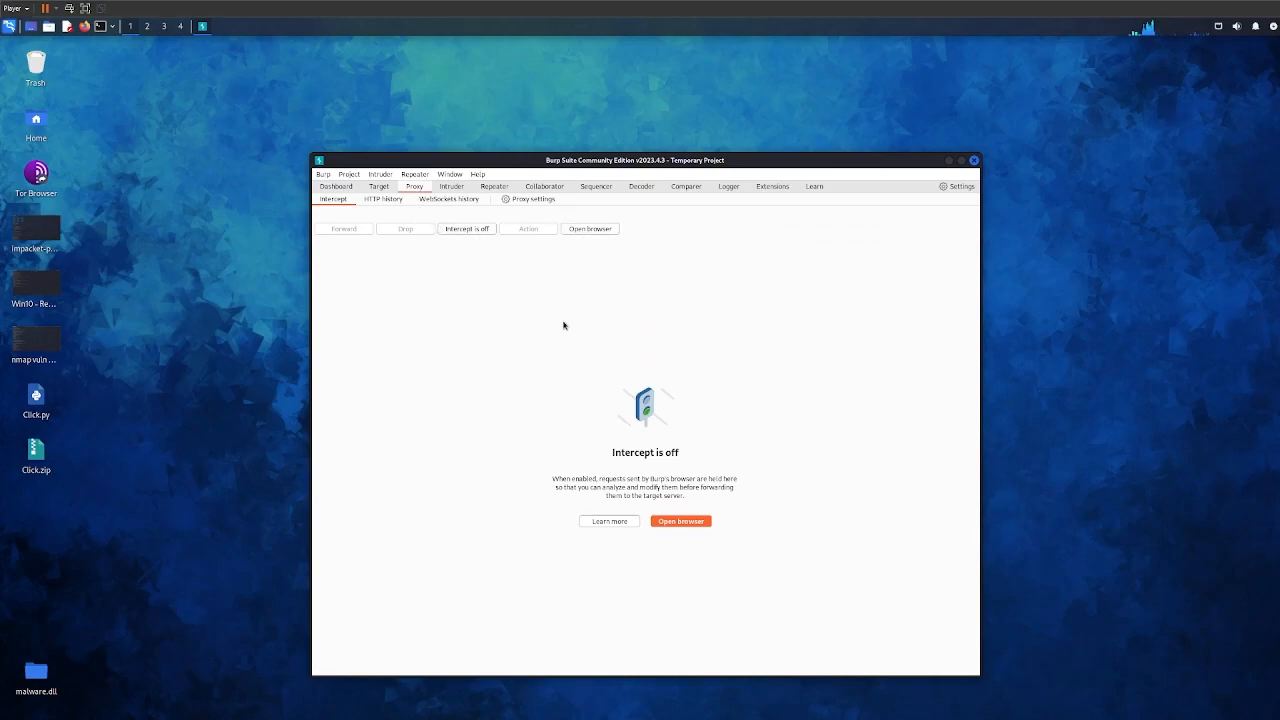
mouse_move(638, 337)
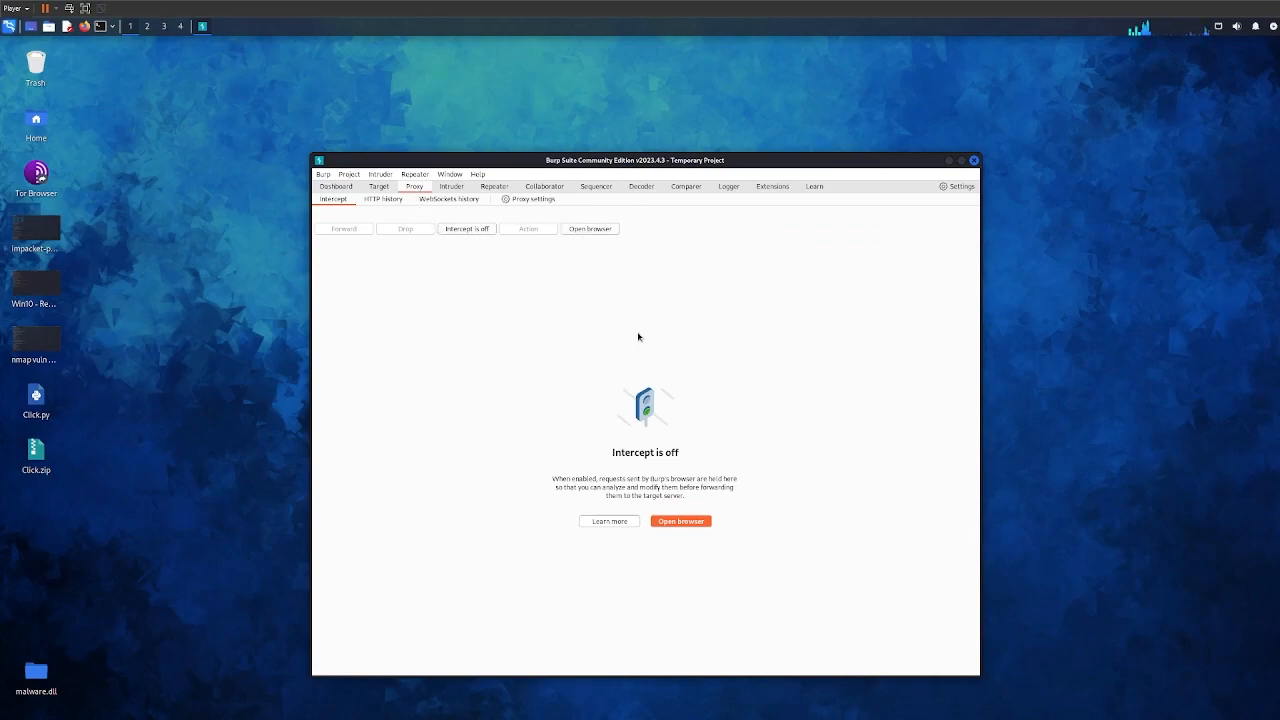
mouse_move(789, 418)
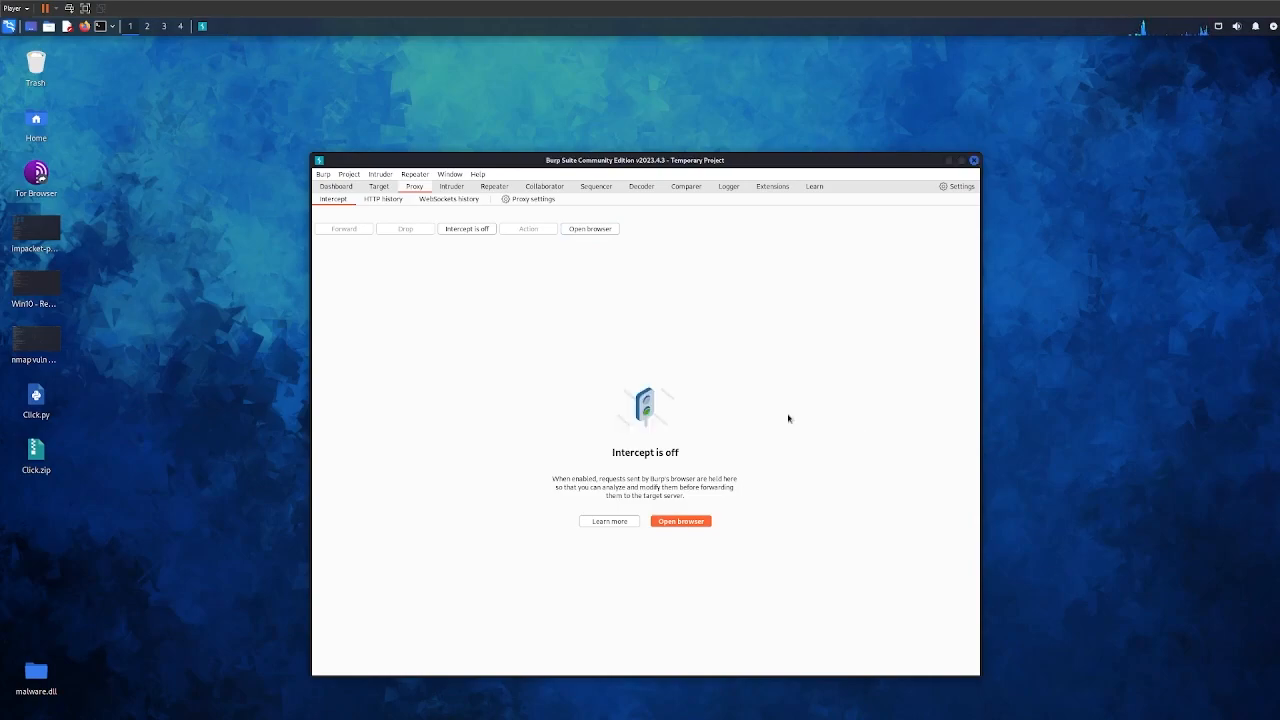
left_click(680, 521)
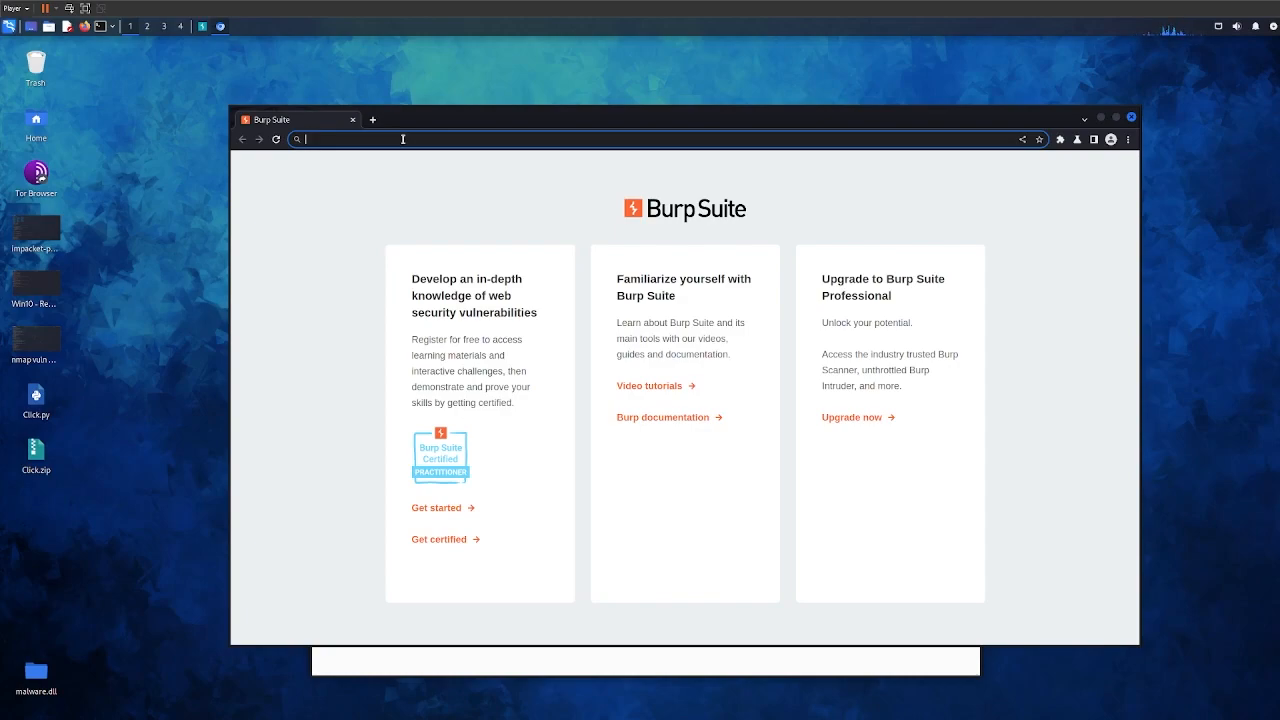
type("http://192.168.15.133")
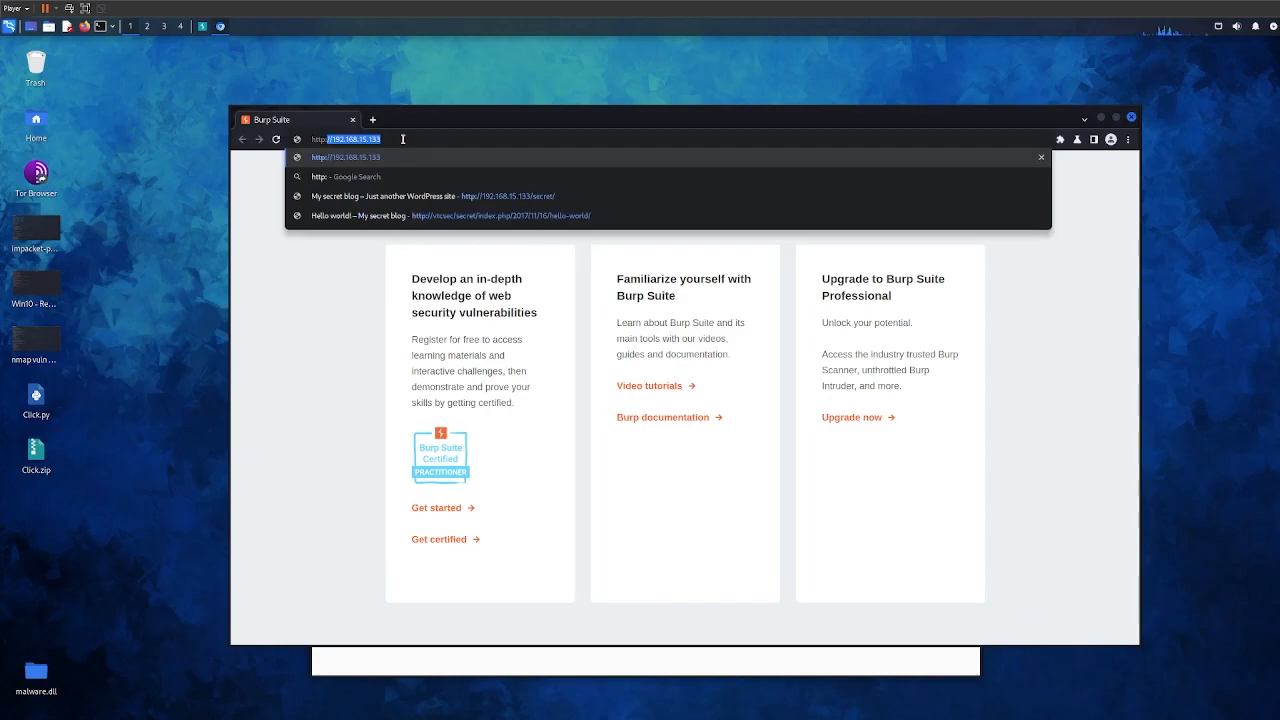
type("/secret/wp-login.php")
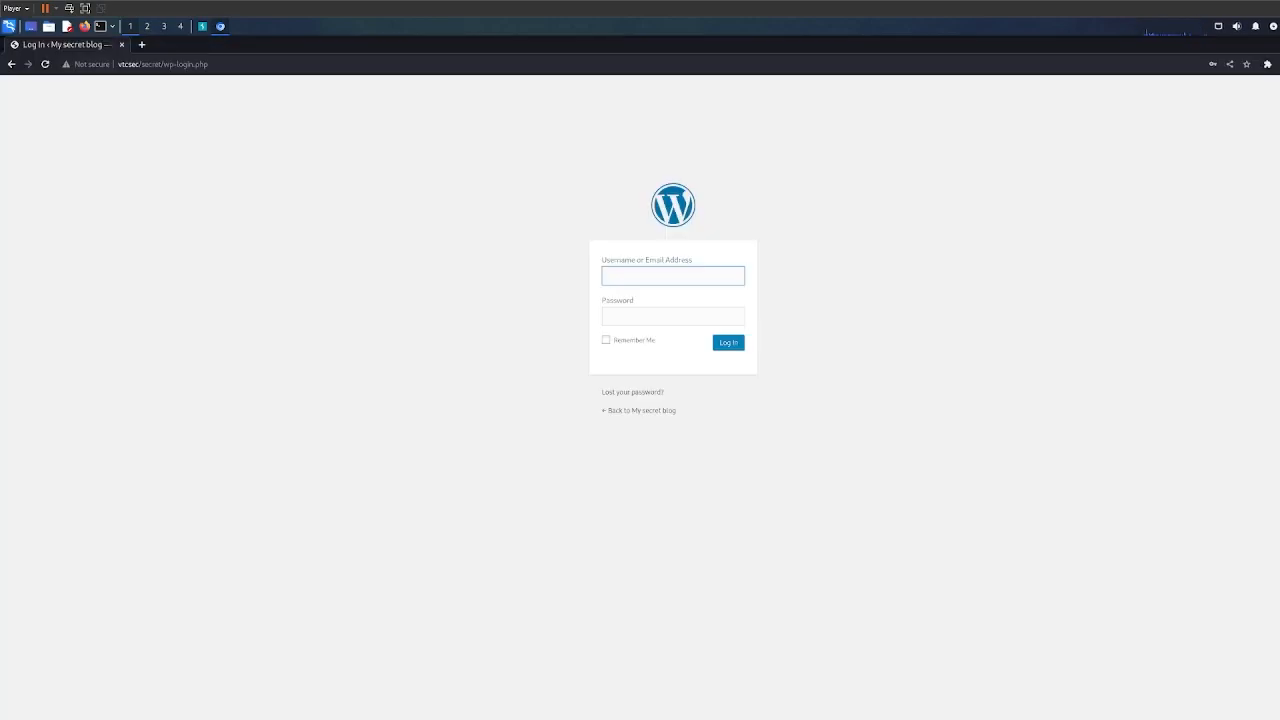
left_click(672, 276)
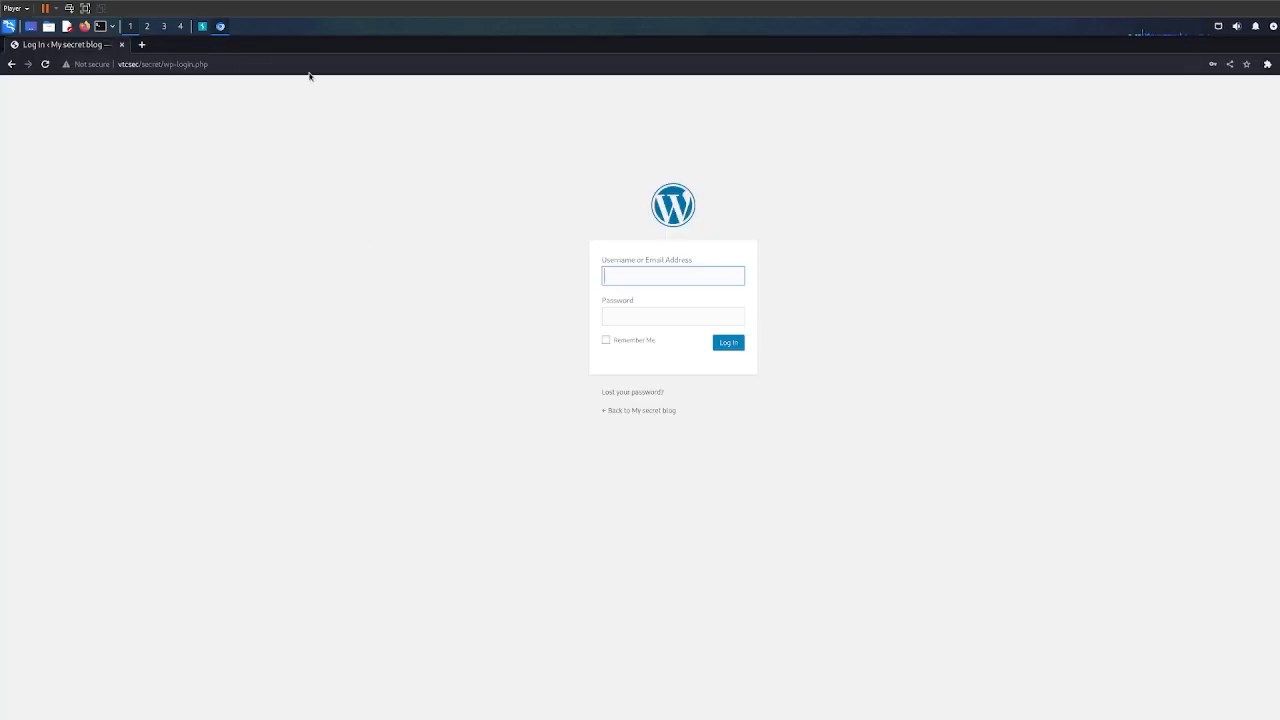
mouse_move(329, 51)
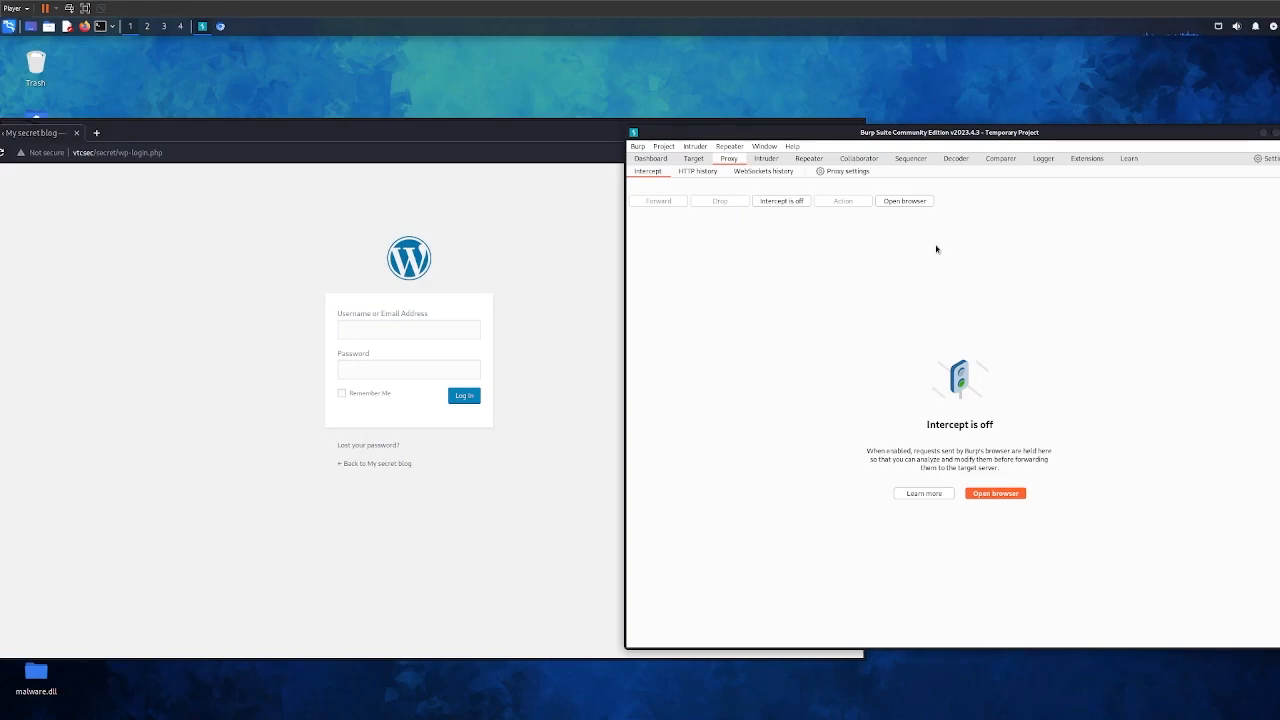
mouse_move(869, 146)
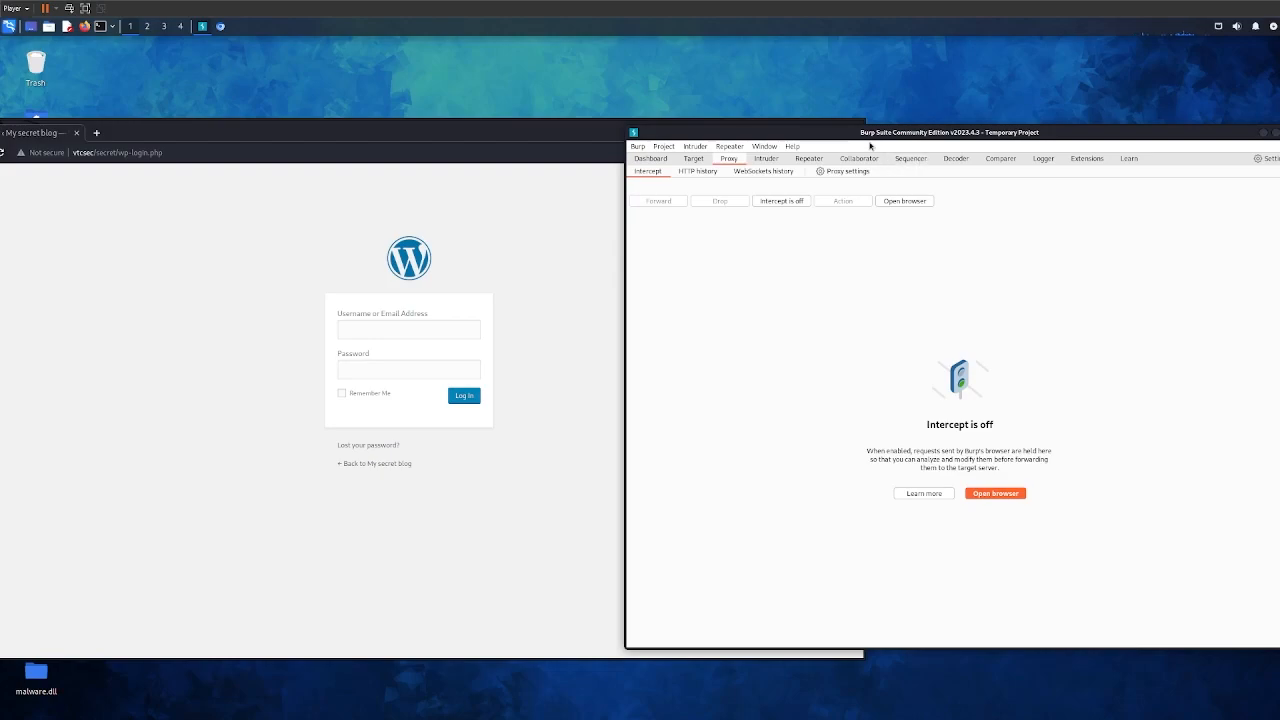
mouse_move(667, 174)
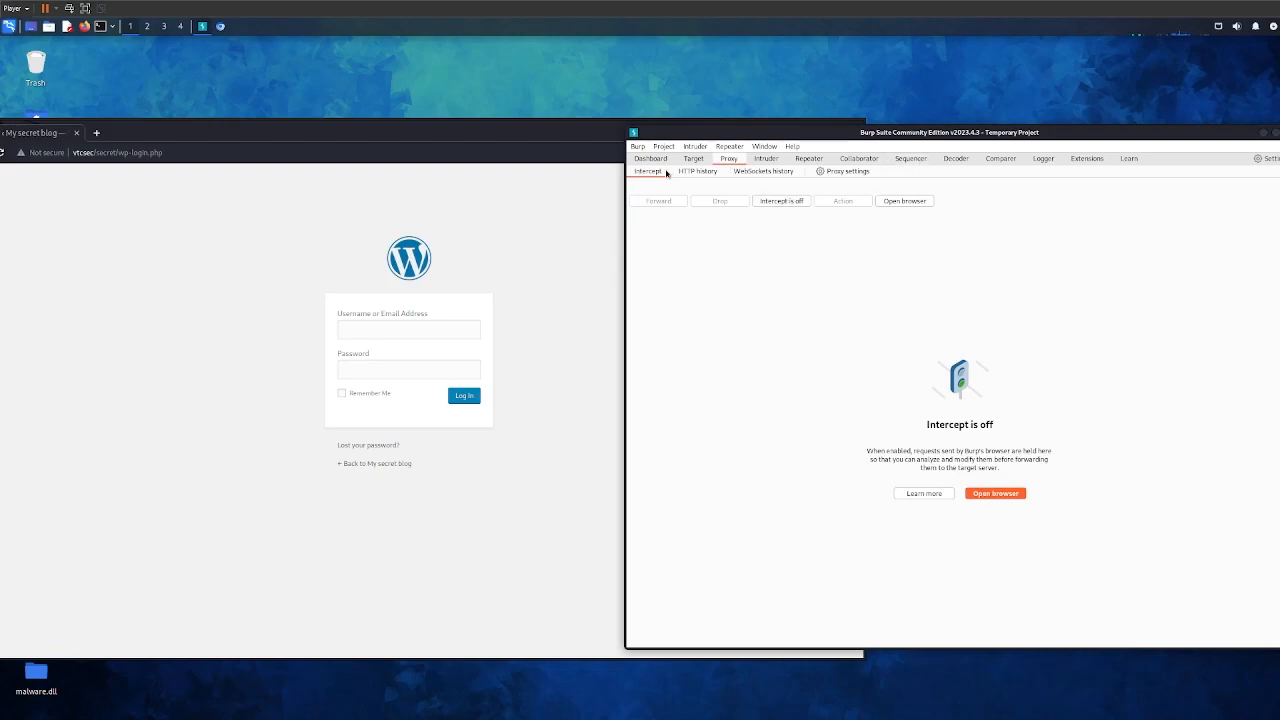
mouse_move(782, 201)
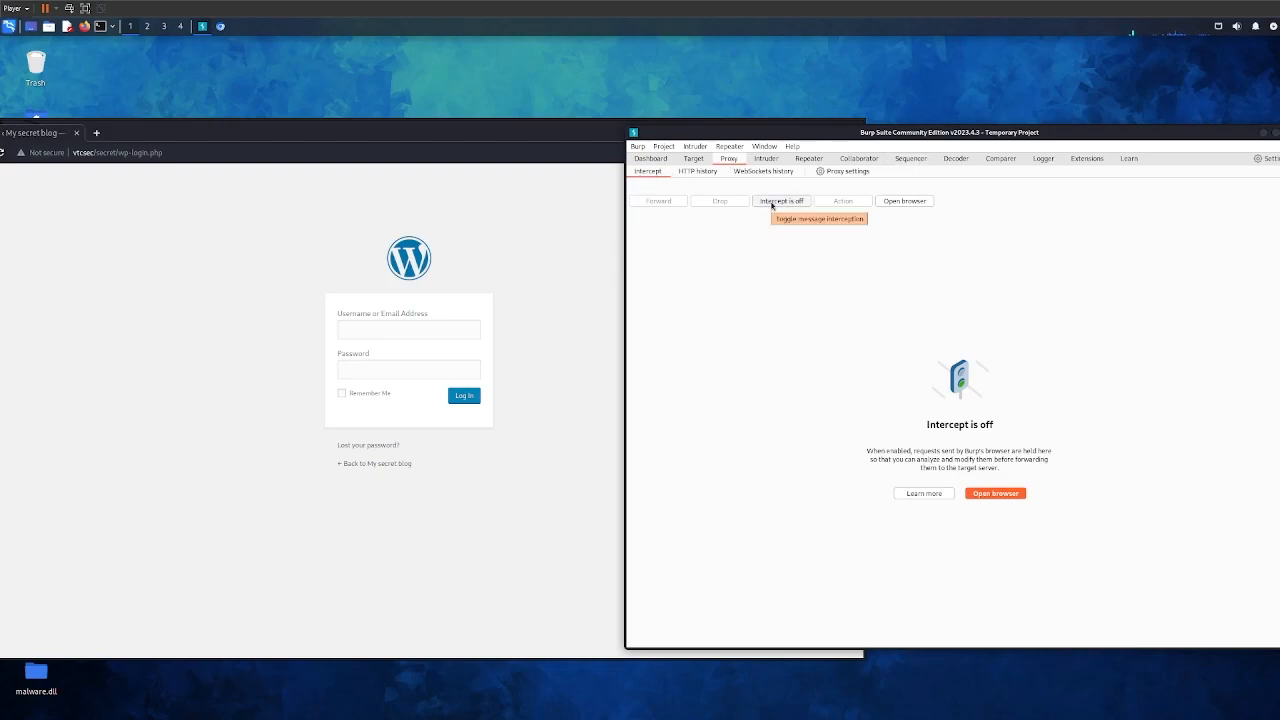
Switch the proxy's 'Intercept is off' button to on.
left_click(781, 201)
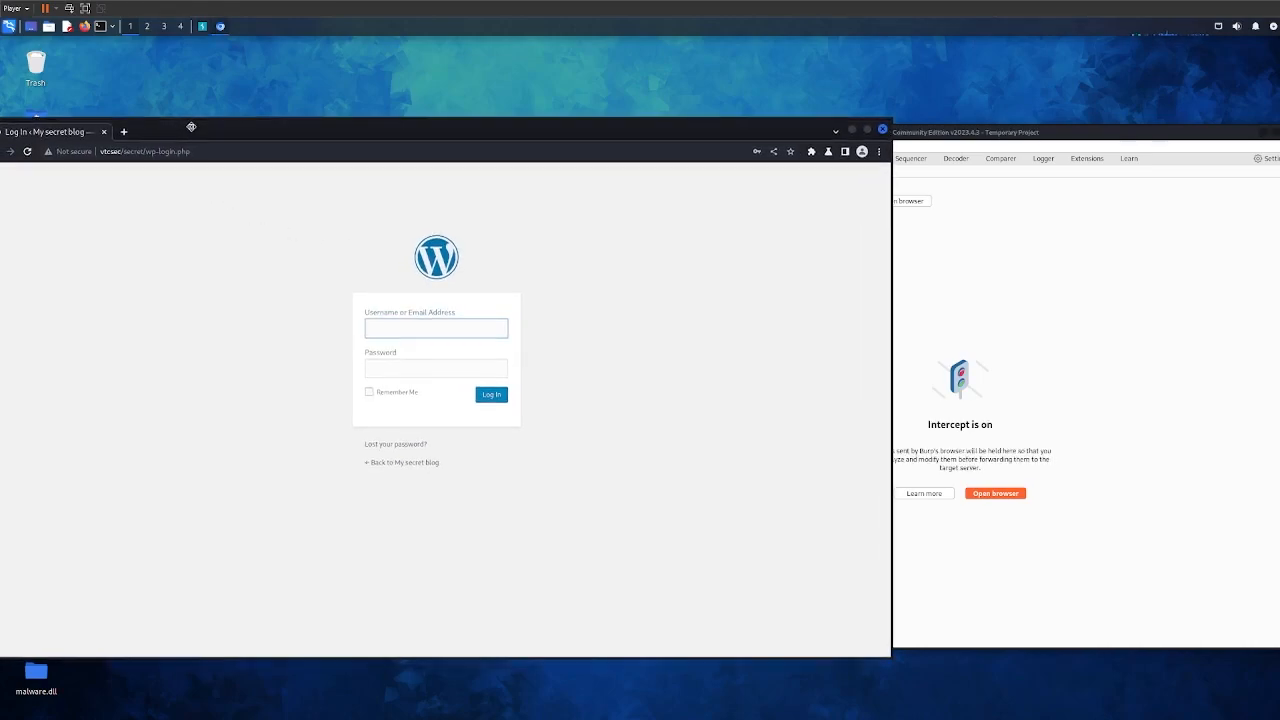
Enter username 123243 in the WordPress login form.
left_click(435, 328)
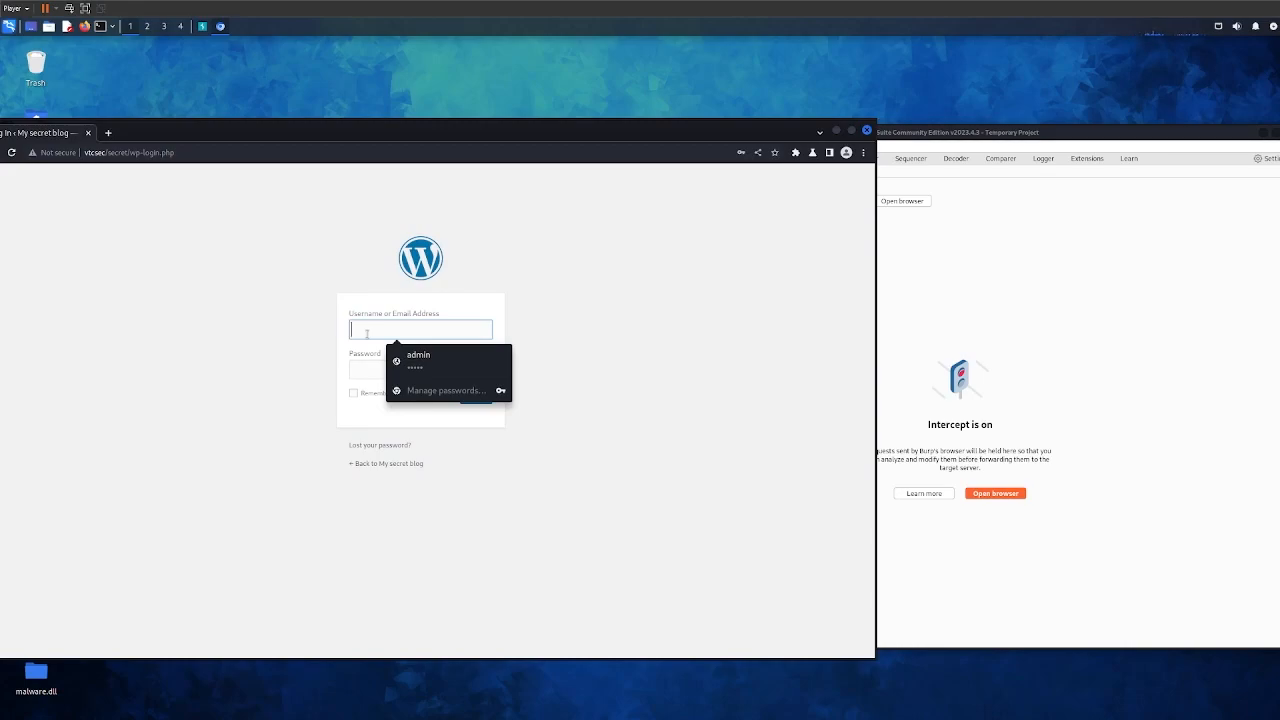
type("123243")
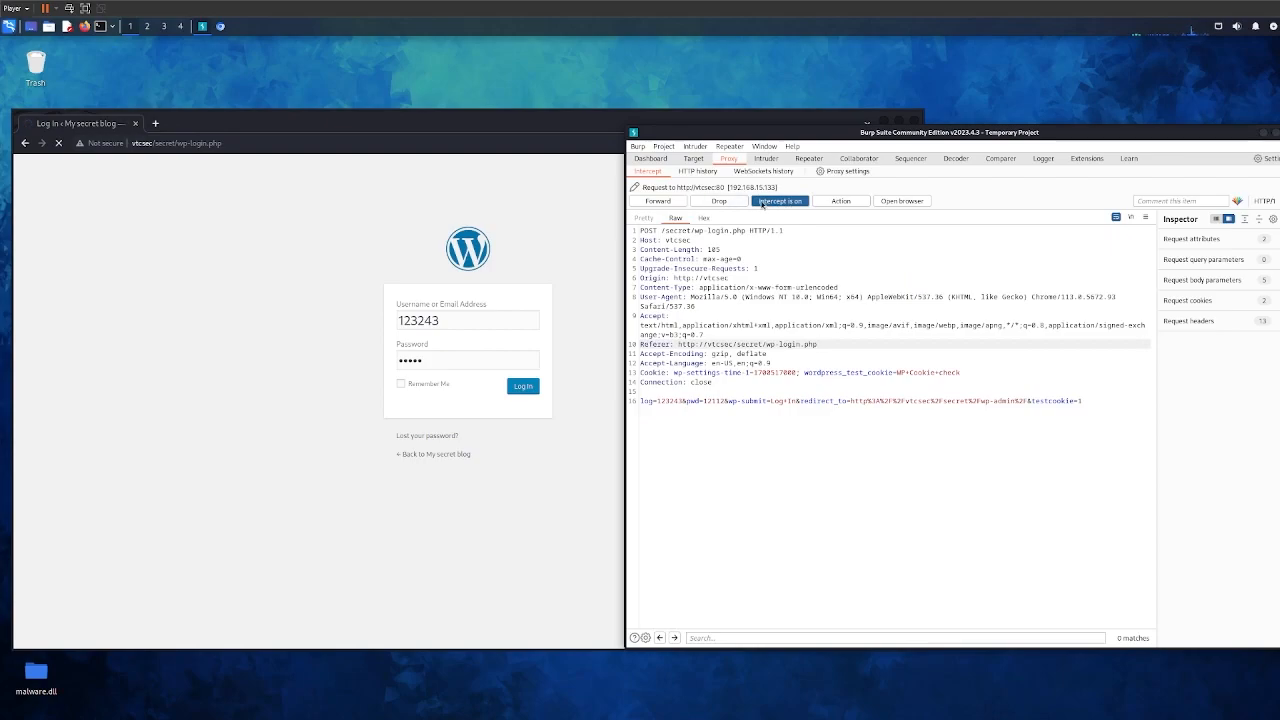
mouse_move(779, 201)
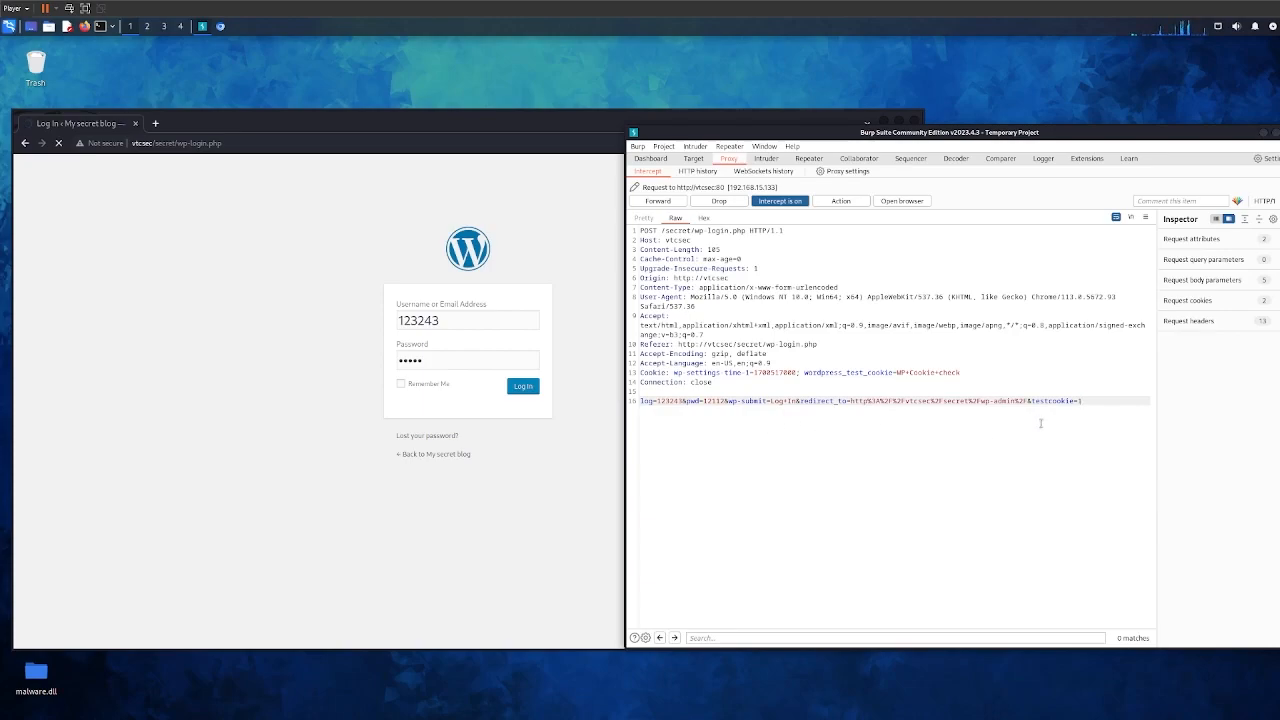
double_click(663, 401)
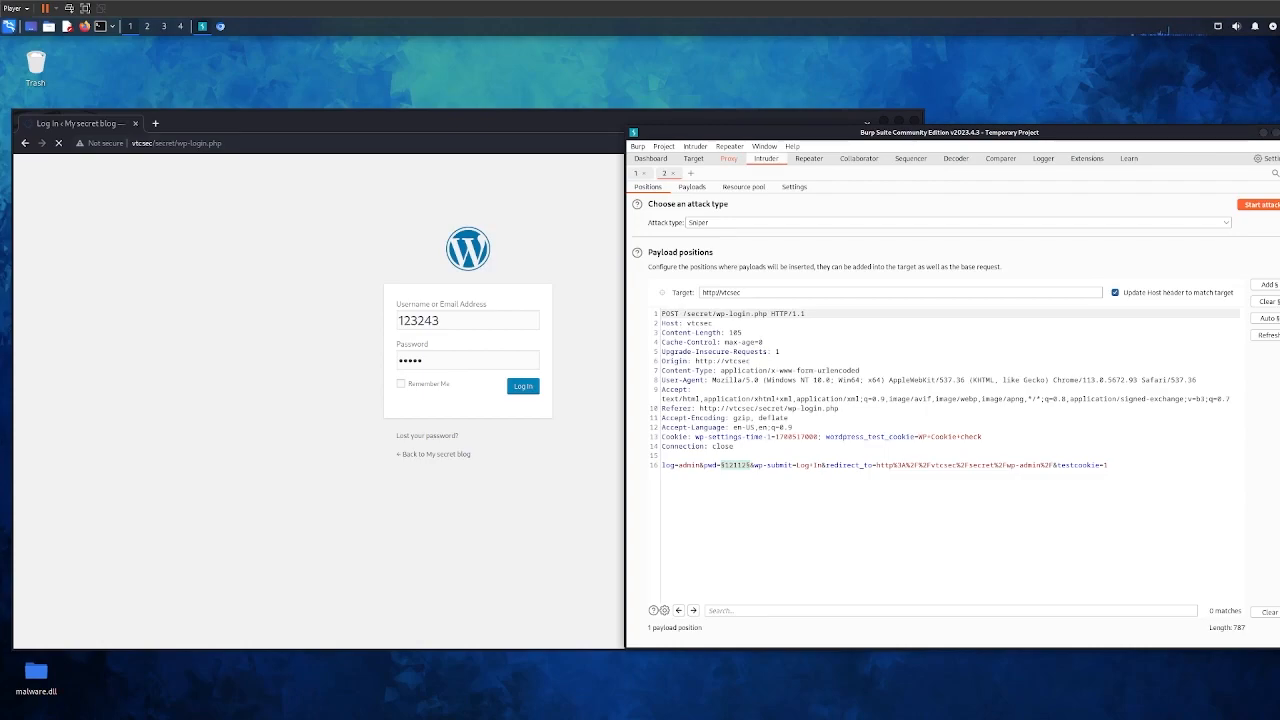
Switch Intruder to the Payloads sub-tab.
left_click(692, 187)
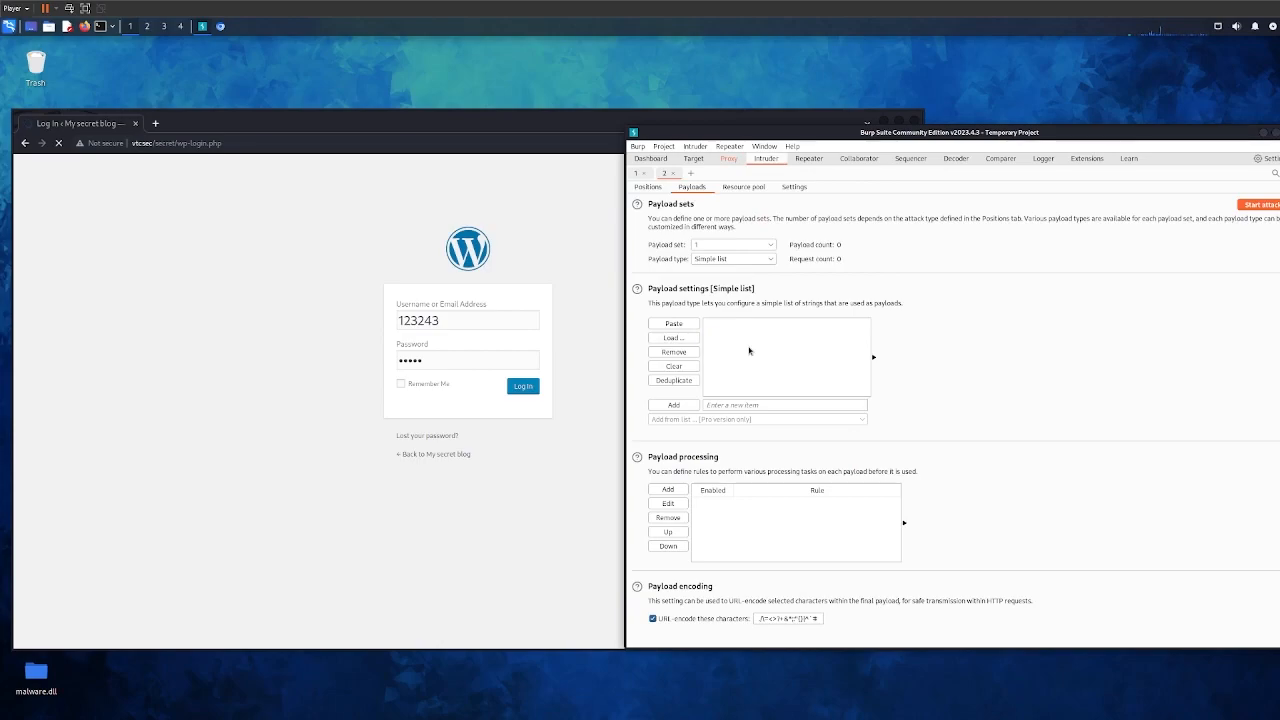
Add the 24 candidate passwords, including 1234, admin123 and password, to the Simple list.
left_click(673, 338)
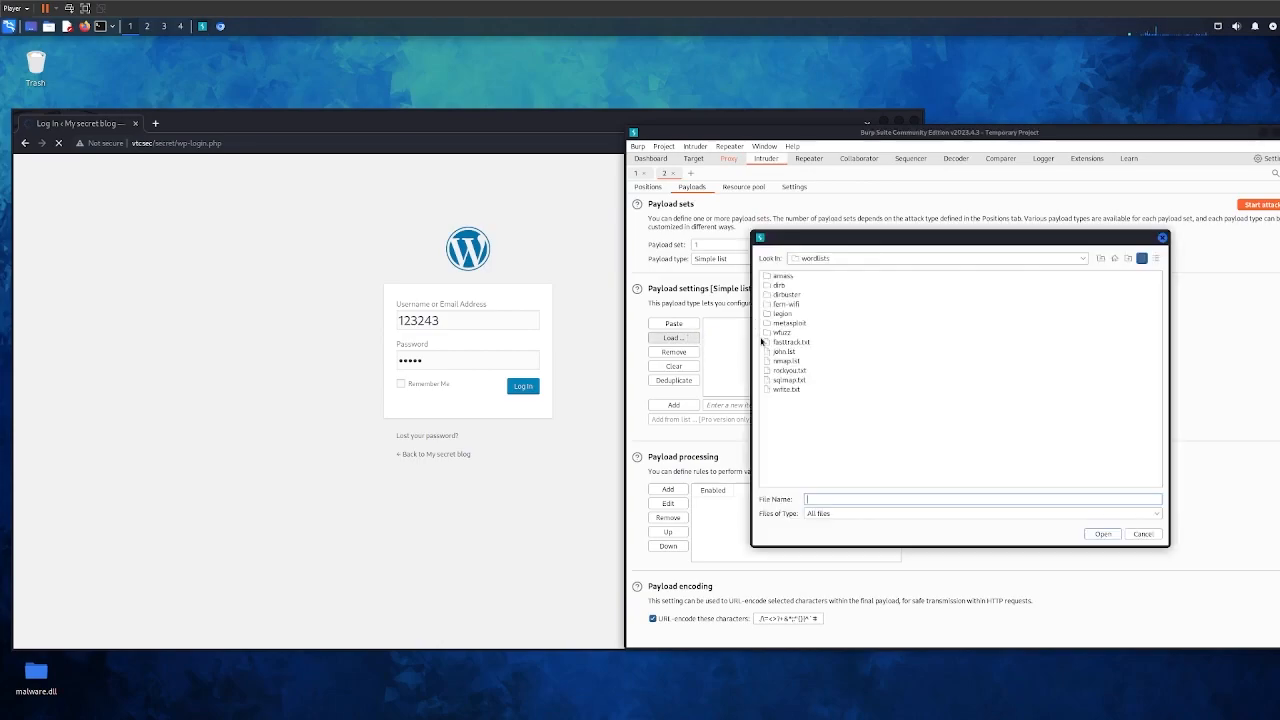
left_click(1141, 533)
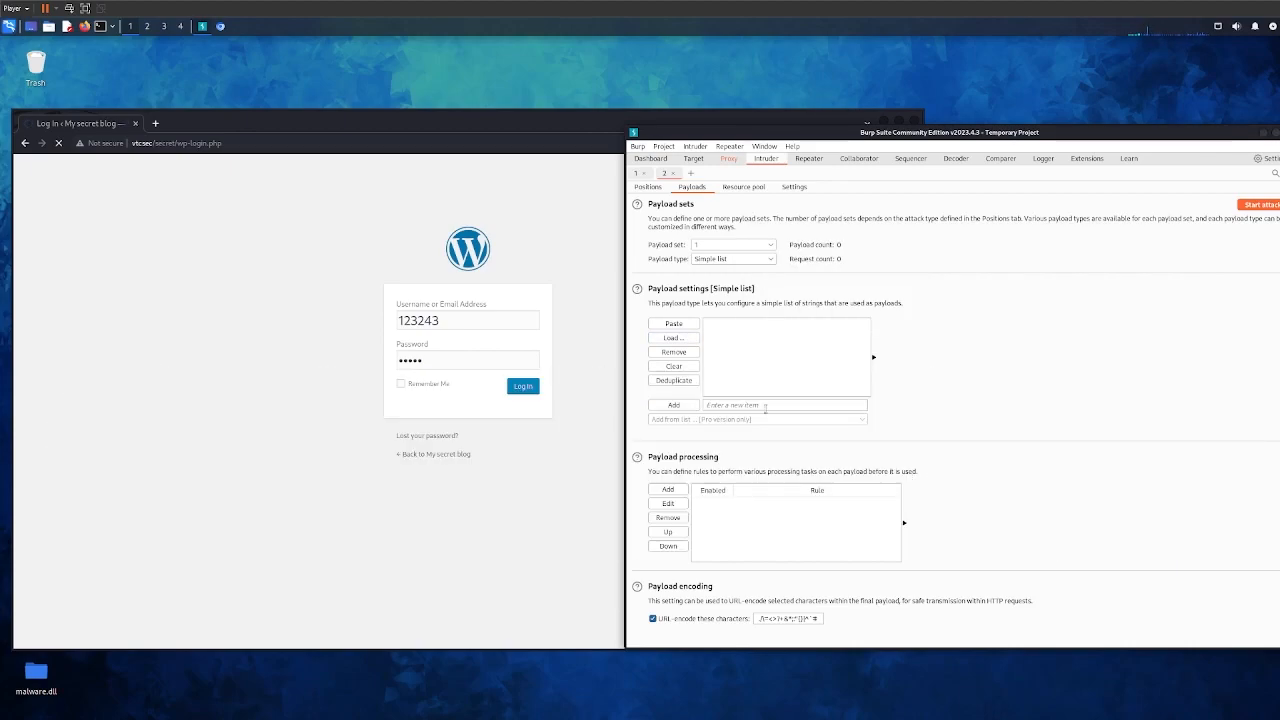
left_click(785, 405)
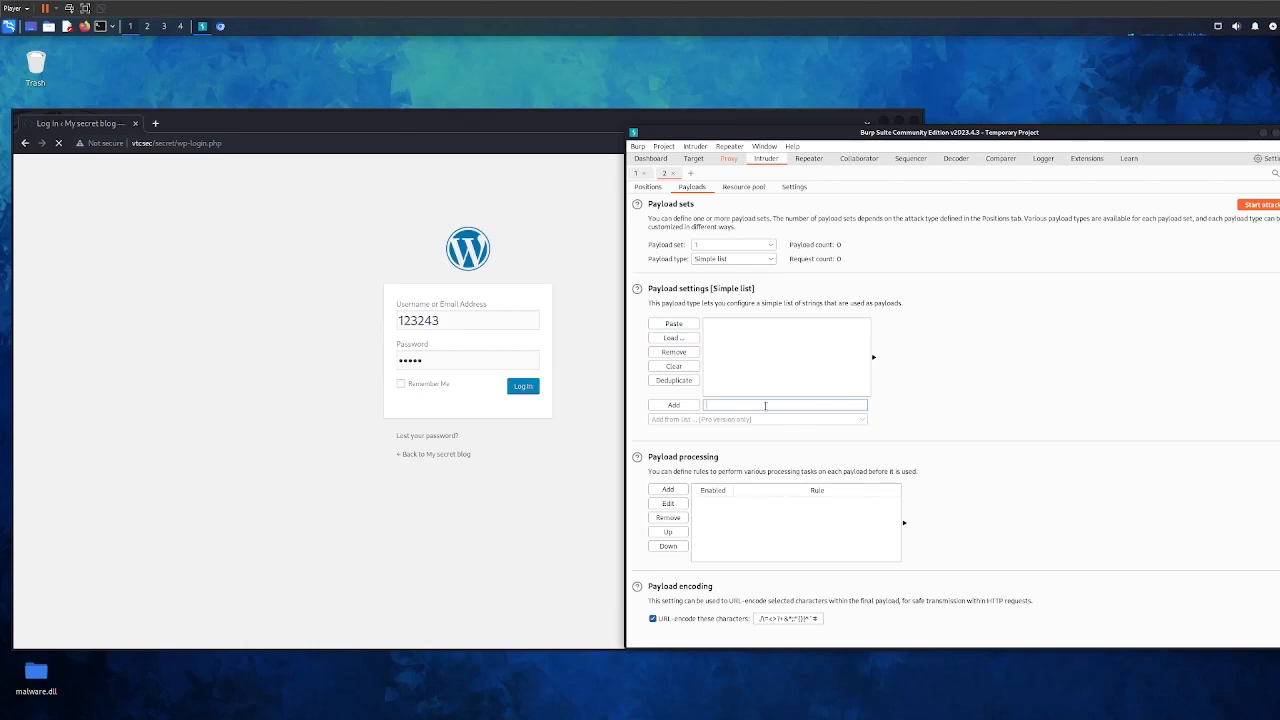
left_click(673, 323)
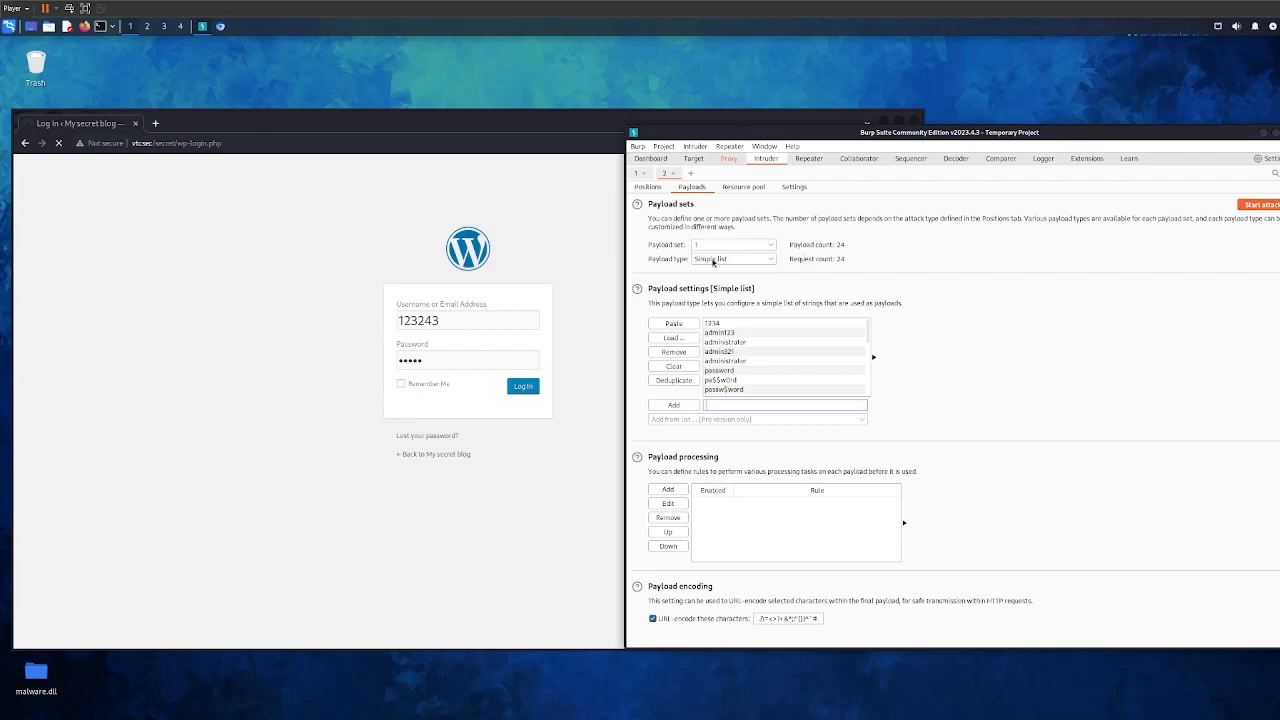
left_click(732, 259)
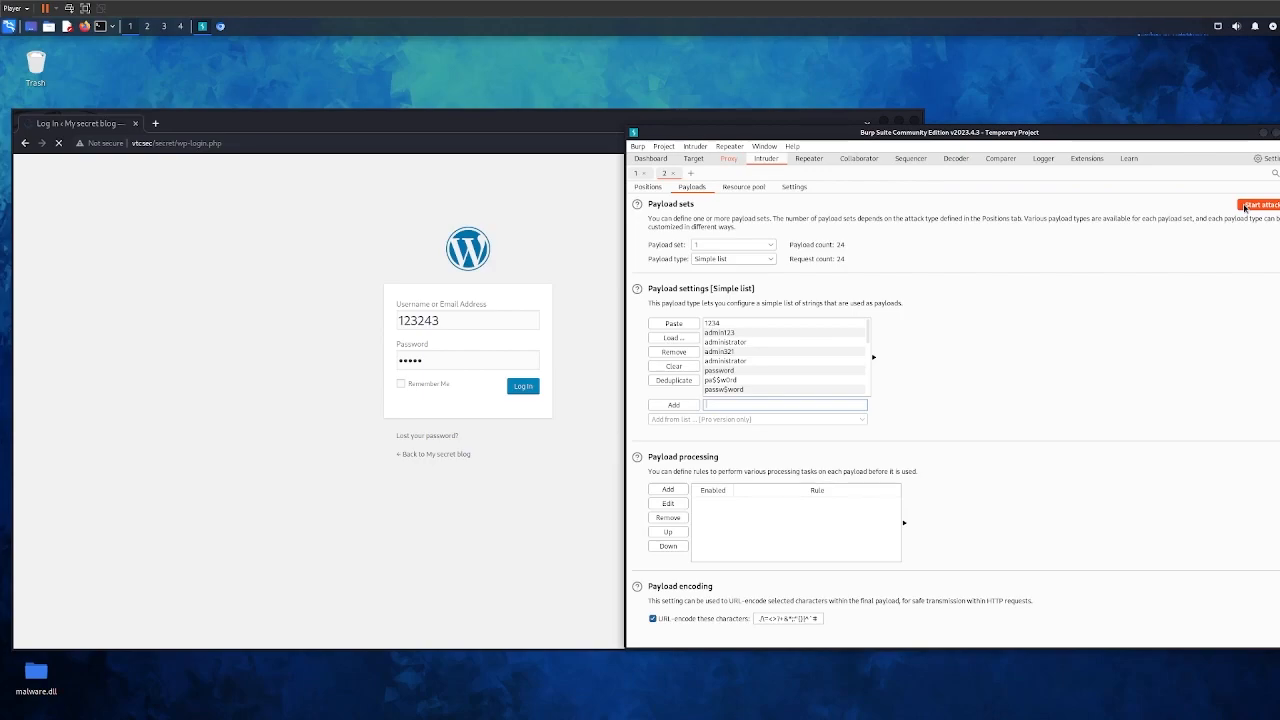
Run the 24-request Intruder attack and sort results by status code.
left_click(1261, 205)
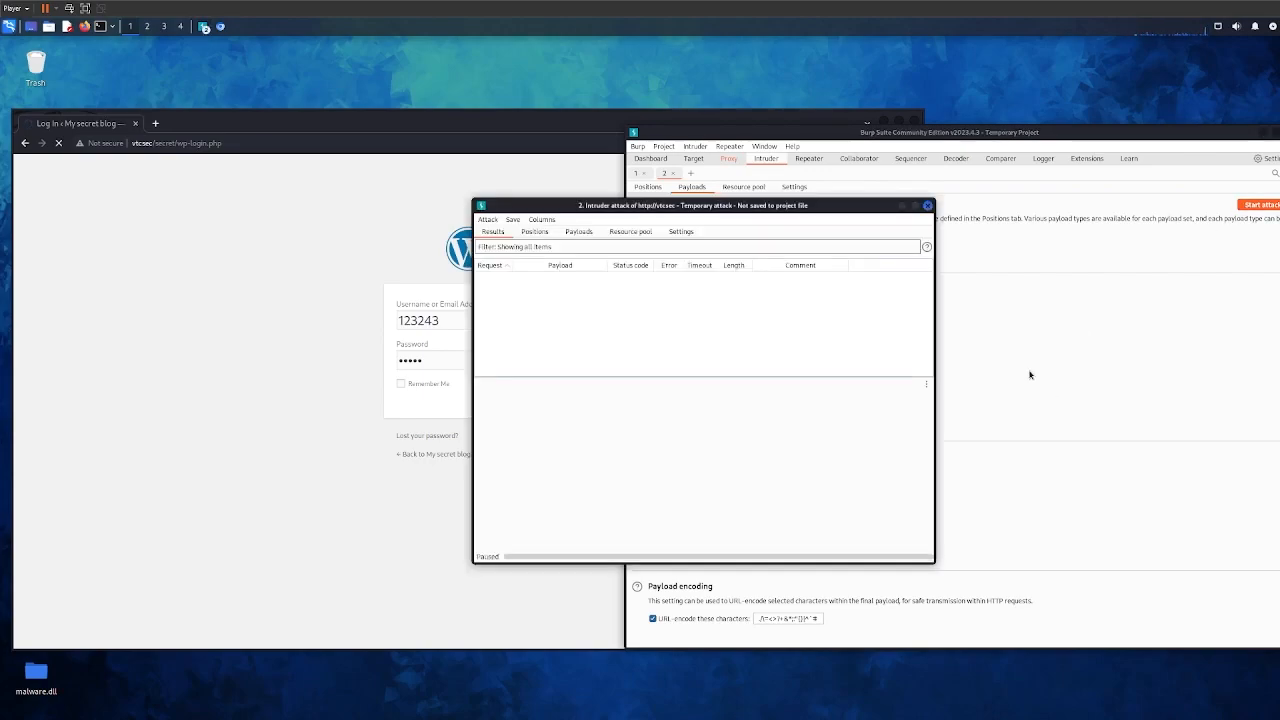
left_click(1262, 205)
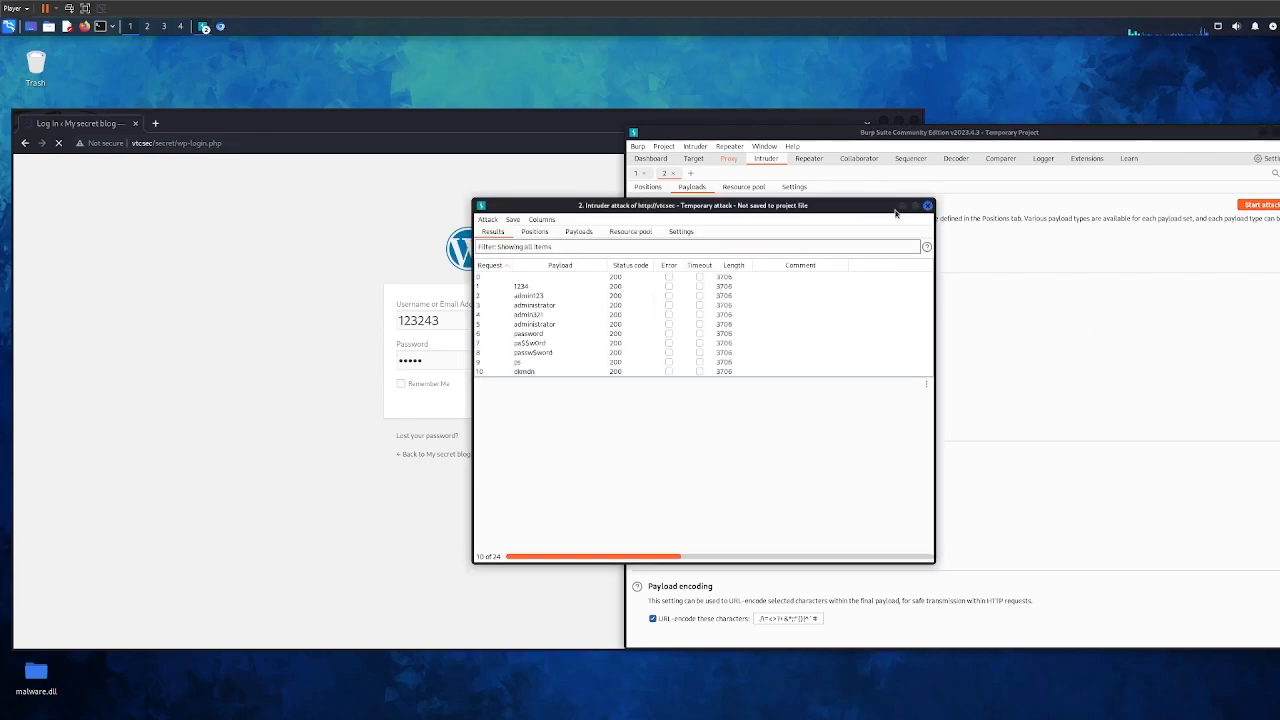
left_click(911, 205)
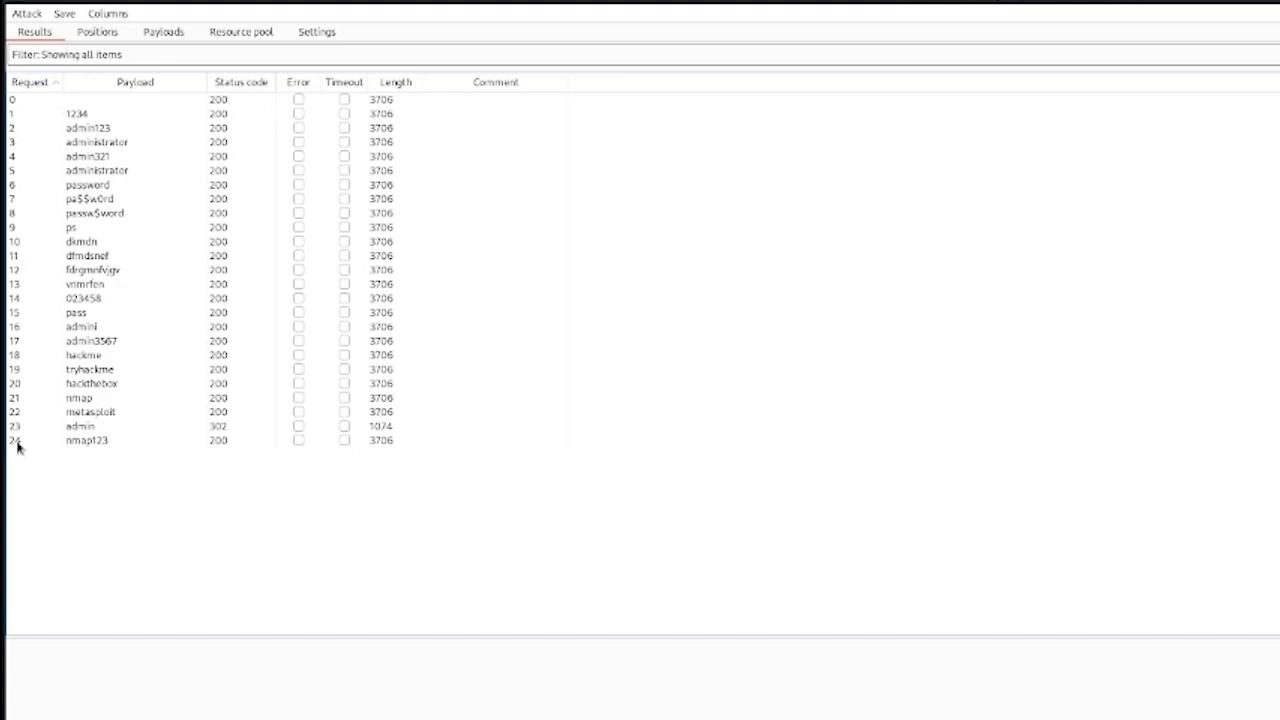
mouse_move(128, 104)
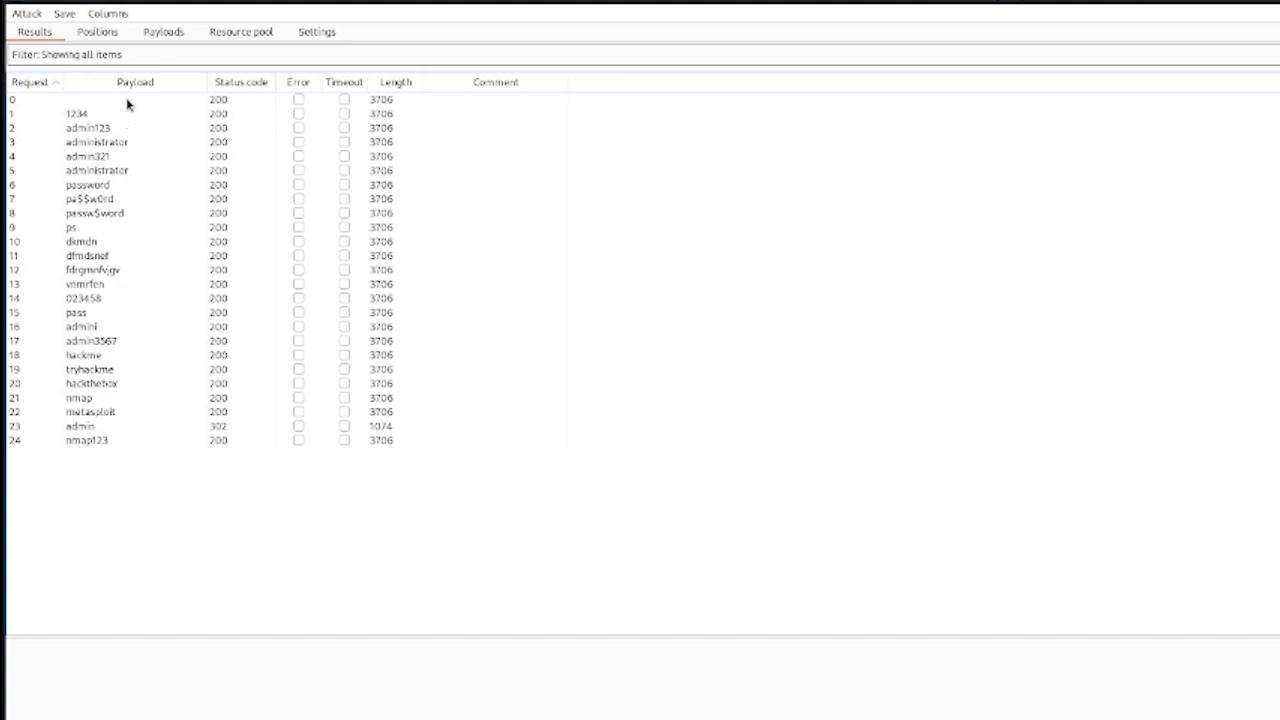
mouse_move(100, 198)
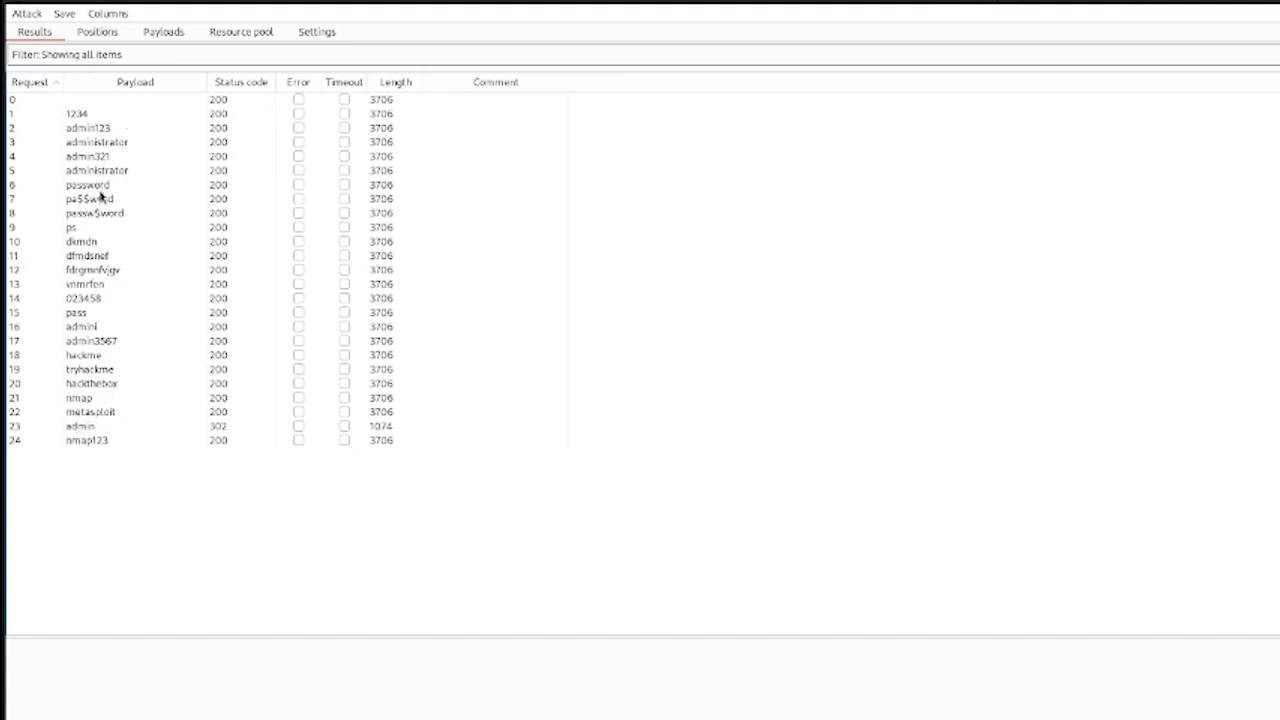
mouse_move(223, 441)
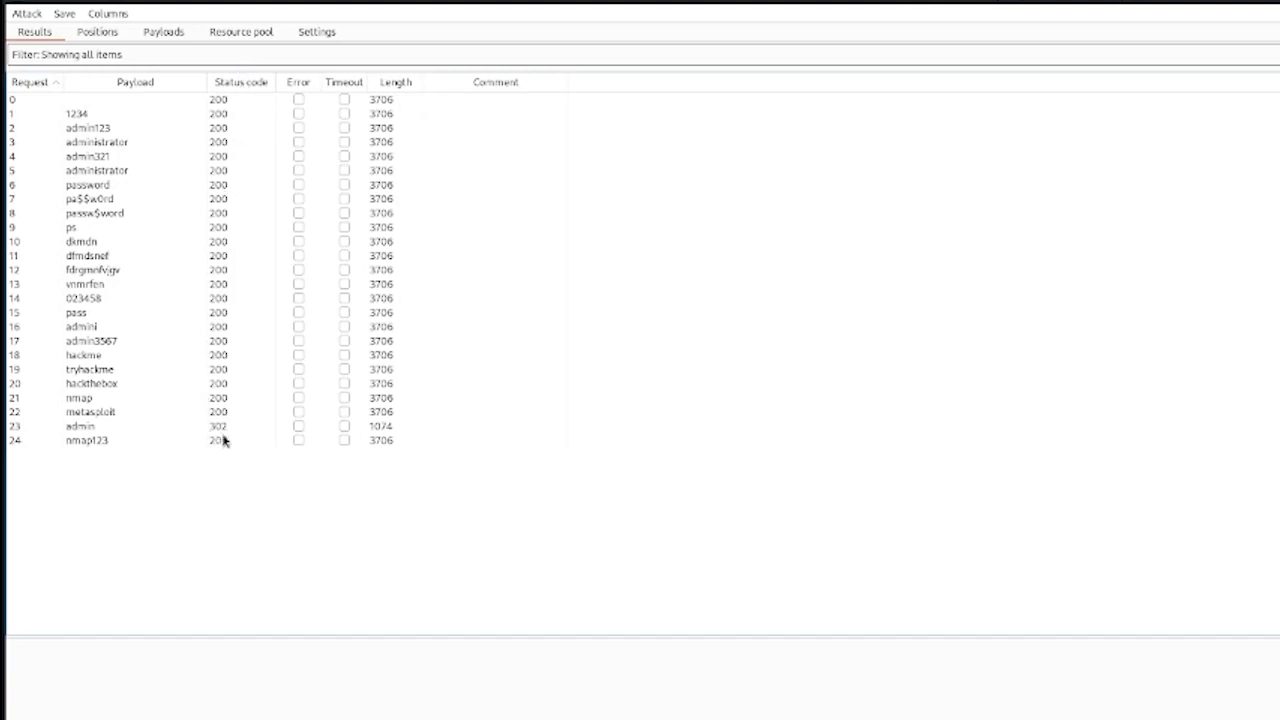
left_click(240, 82)
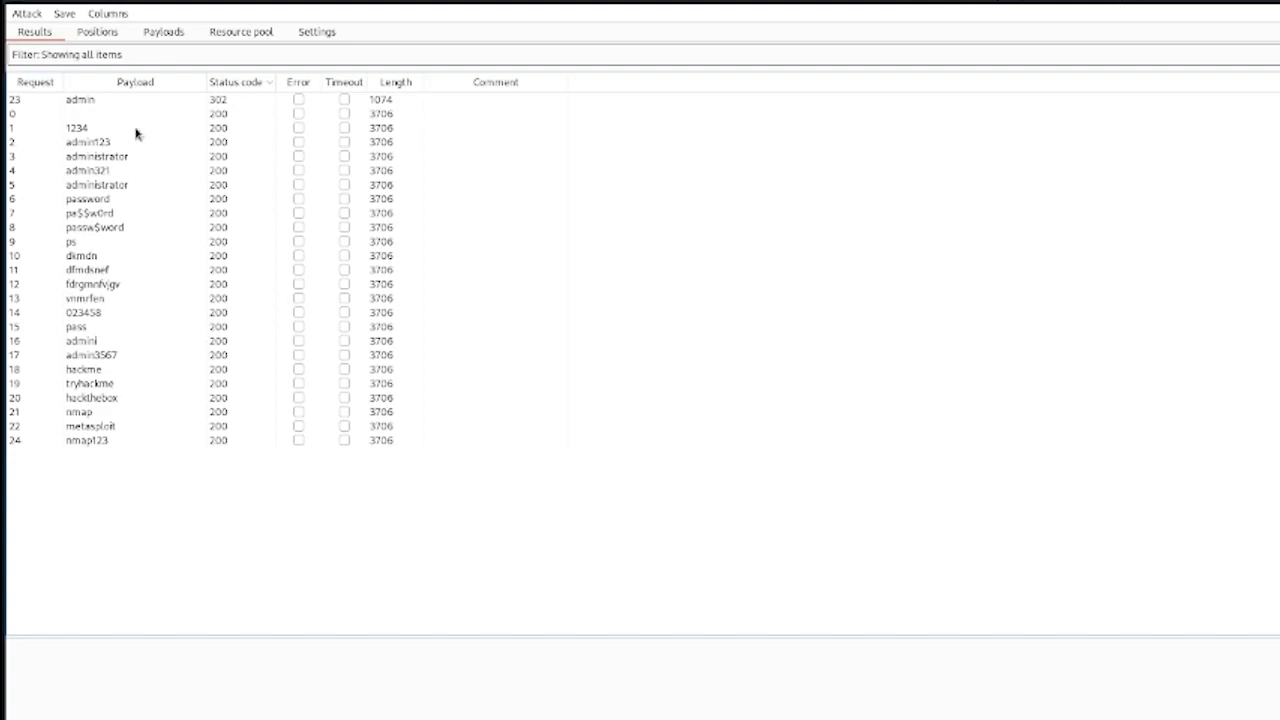
mouse_move(350, 85)
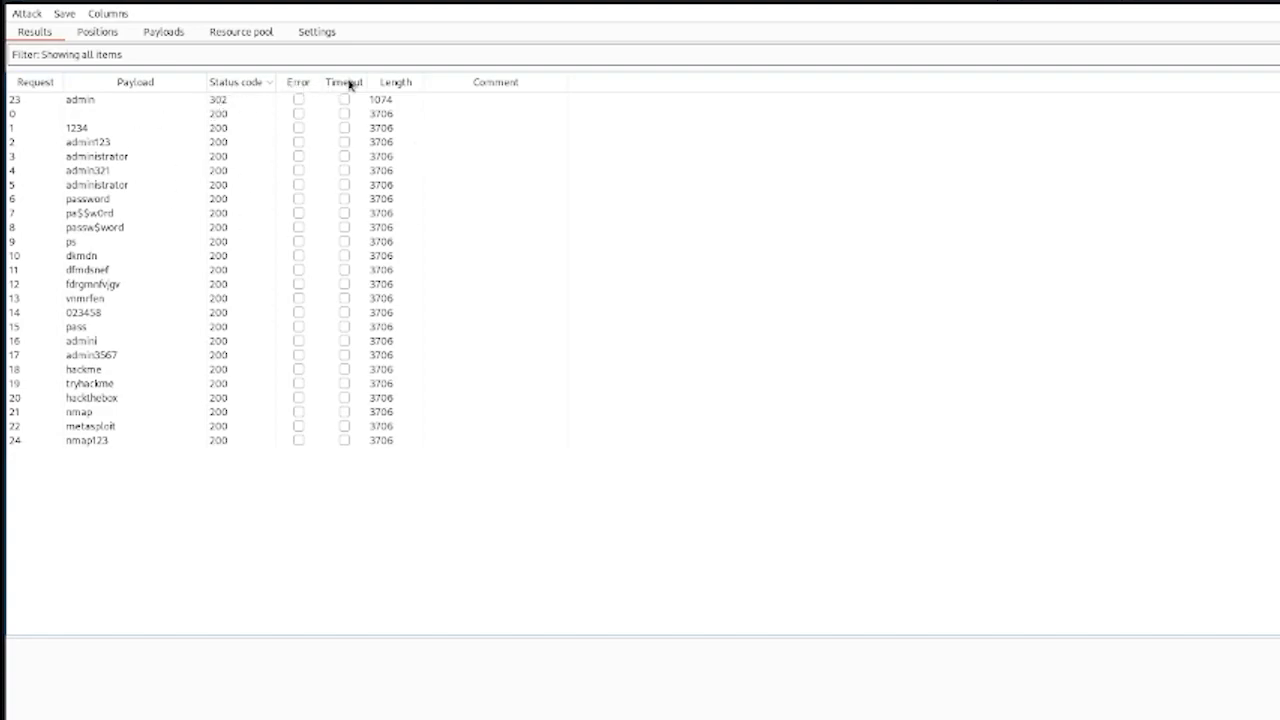
mouse_move(401, 94)
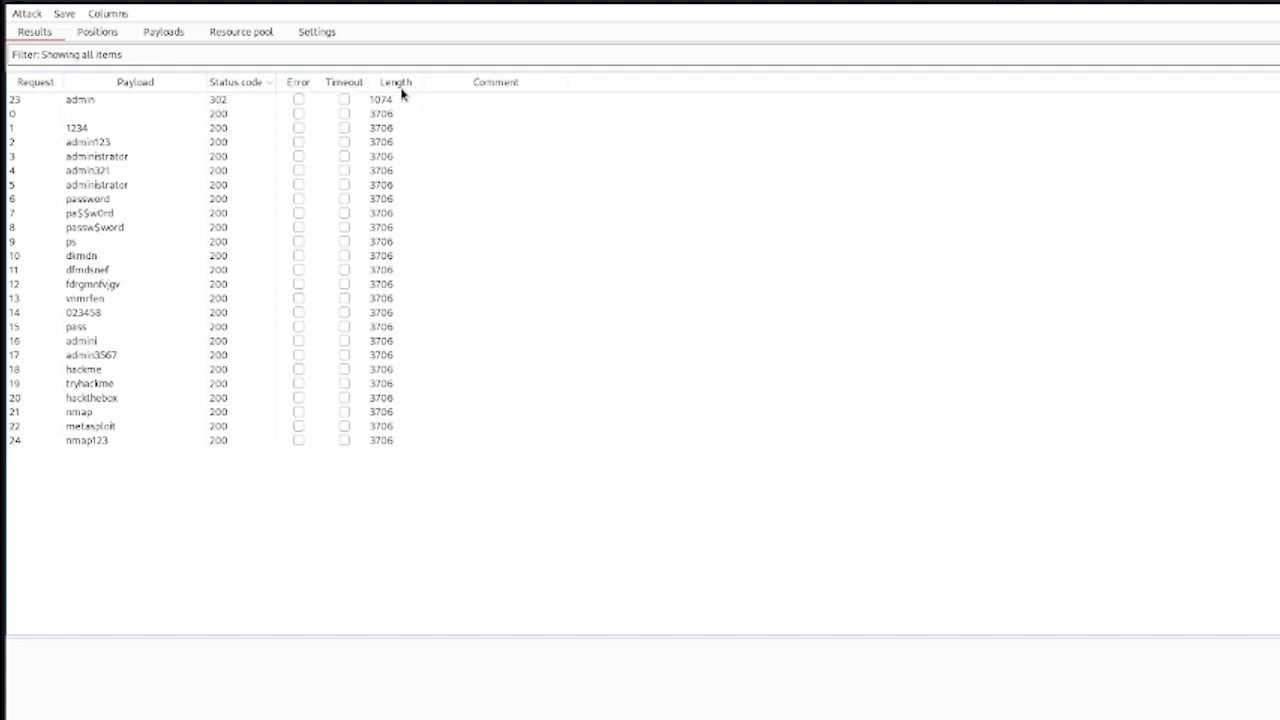
mouse_move(385, 452)
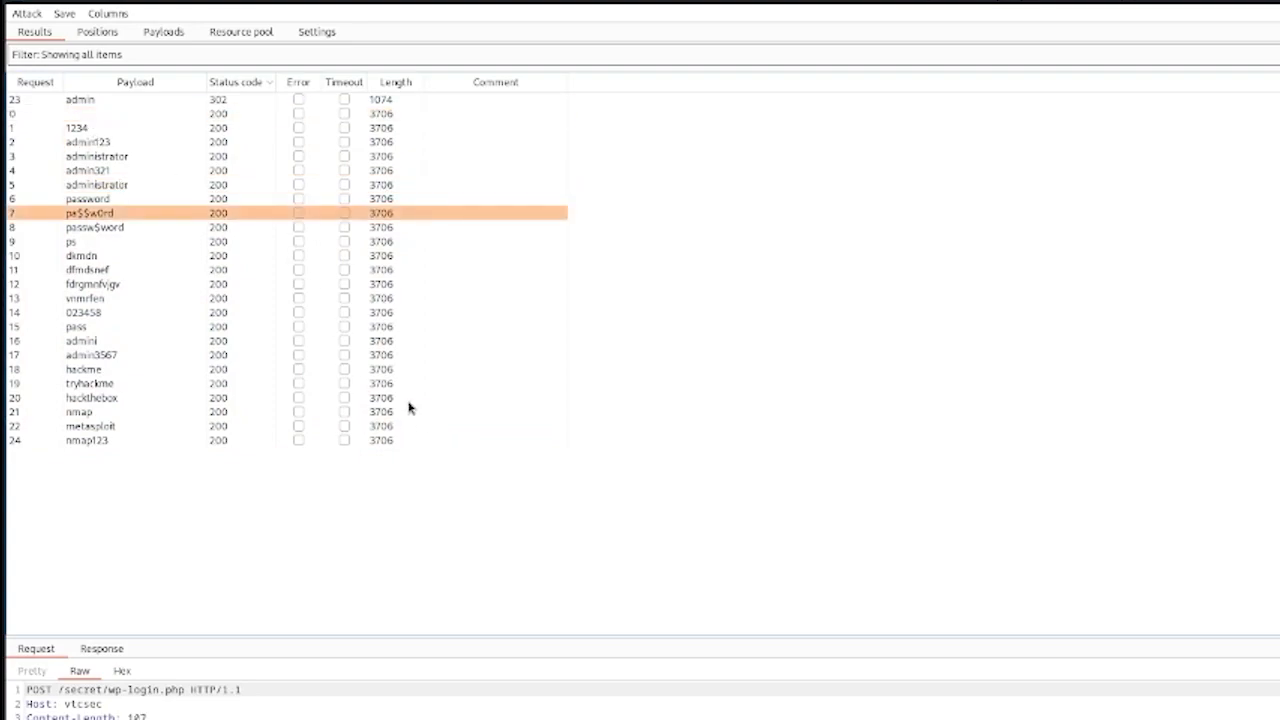
mouse_move(217, 330)
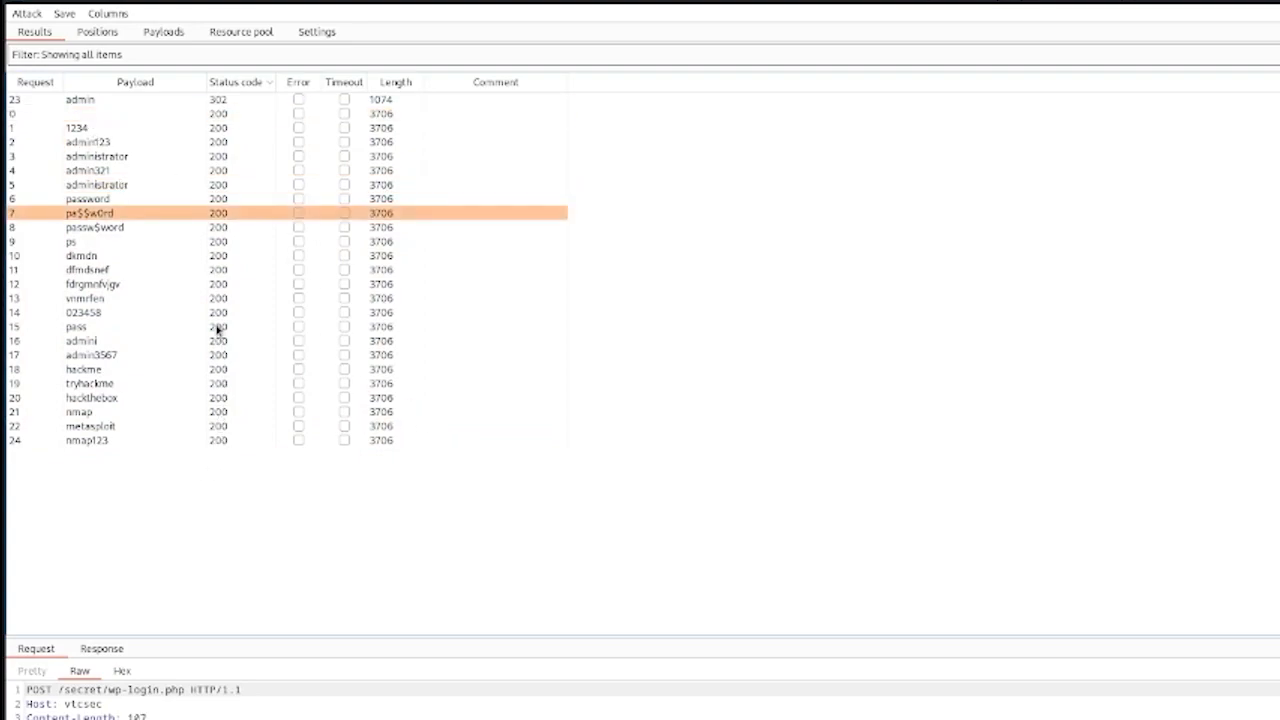
Open the 'admin' result with the 302 response to view its raw request.
left_click(135, 113)
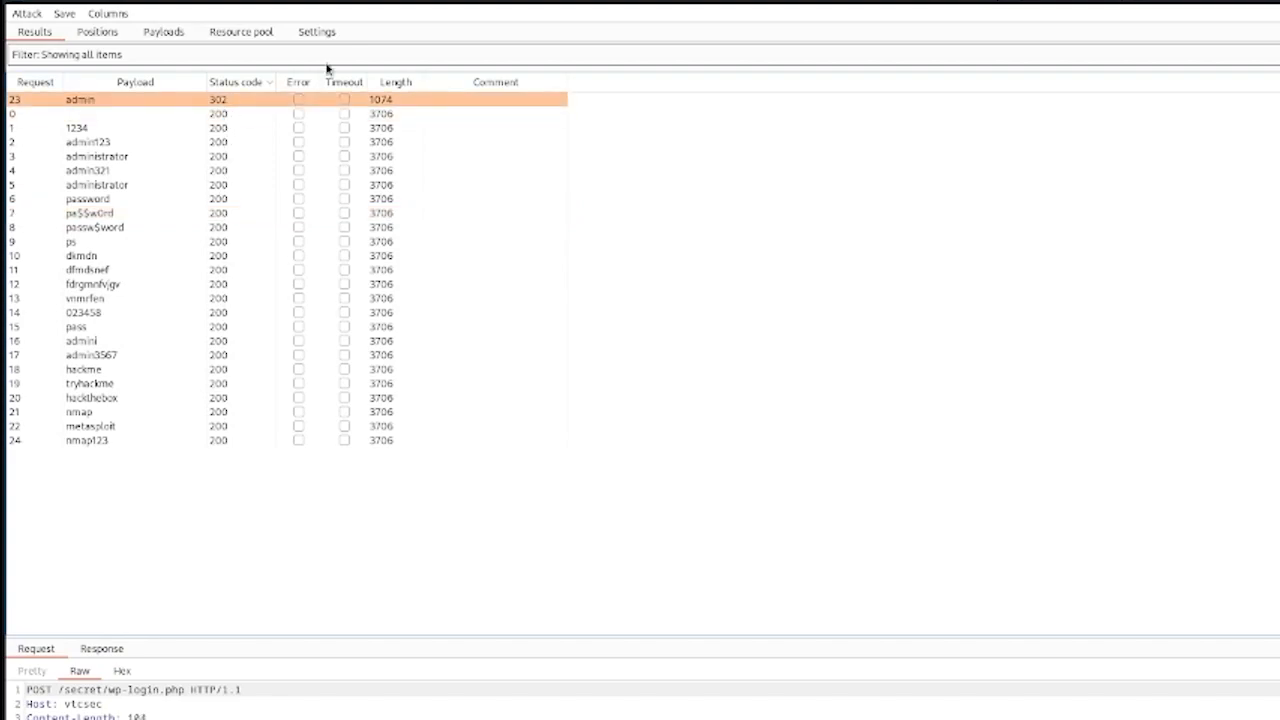
mouse_move(395, 113)
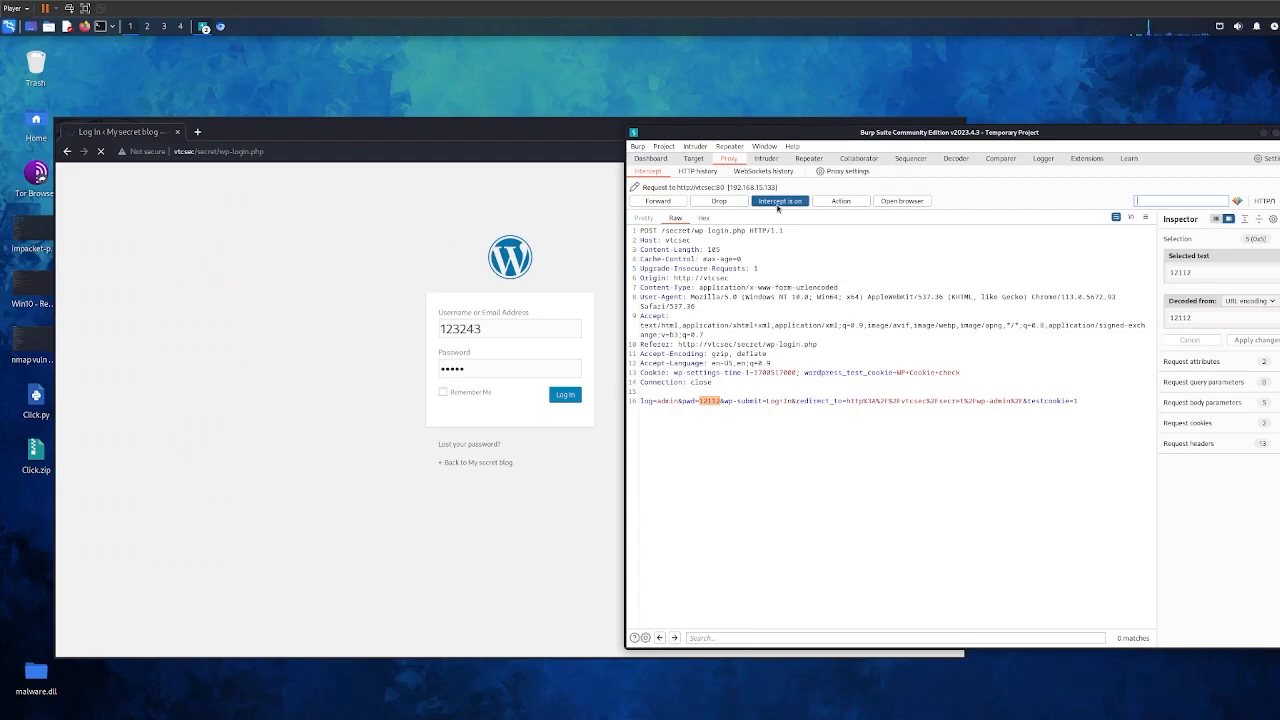
Turn Burp Intercept off and enter username 'admin' and the discovered password in the login form.
left_click(780, 201)
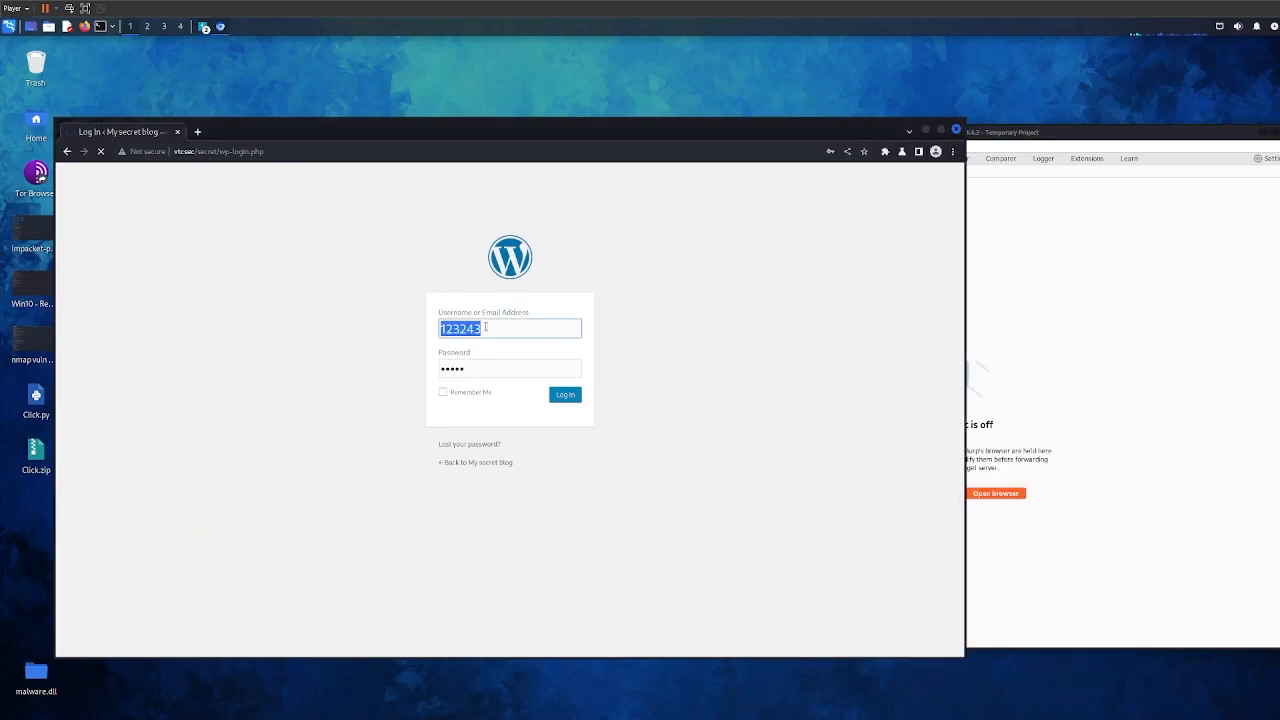
type("admin")
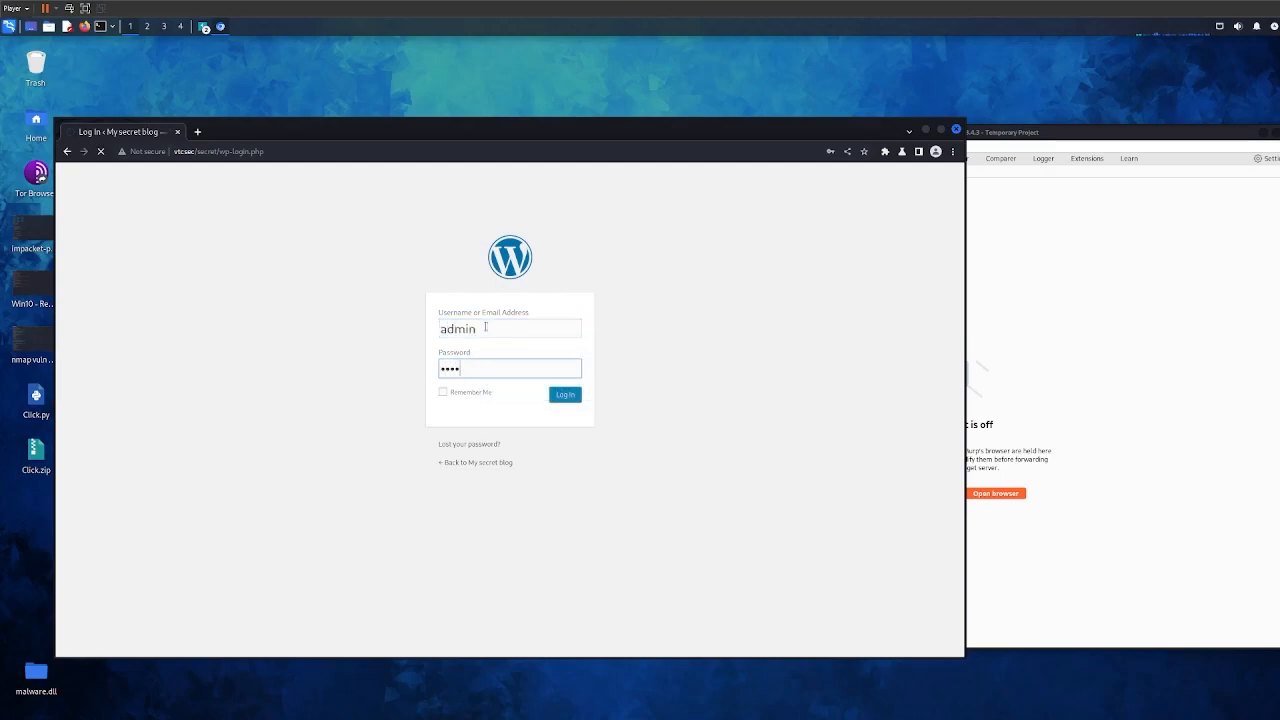
type("•")
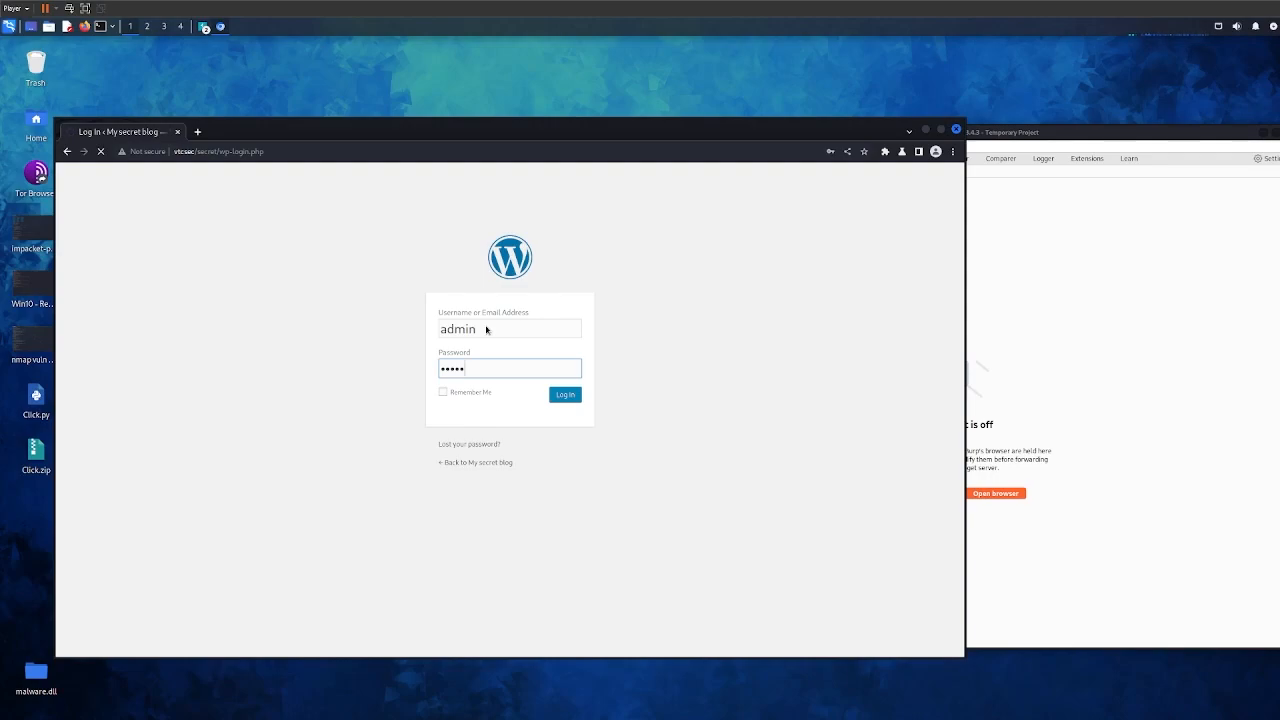
Submit the admin credentials to load the My secret blog wp-admin Dashboard.
left_click(564, 394)
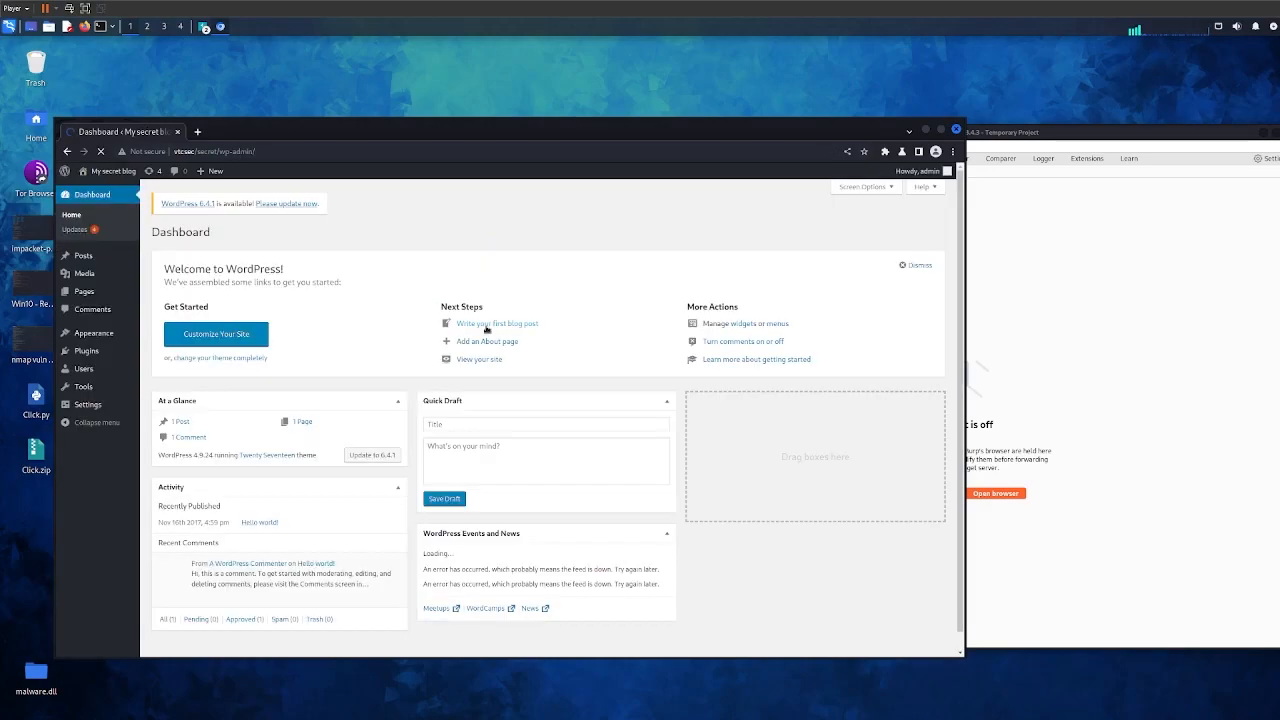
mouse_move(497, 323)
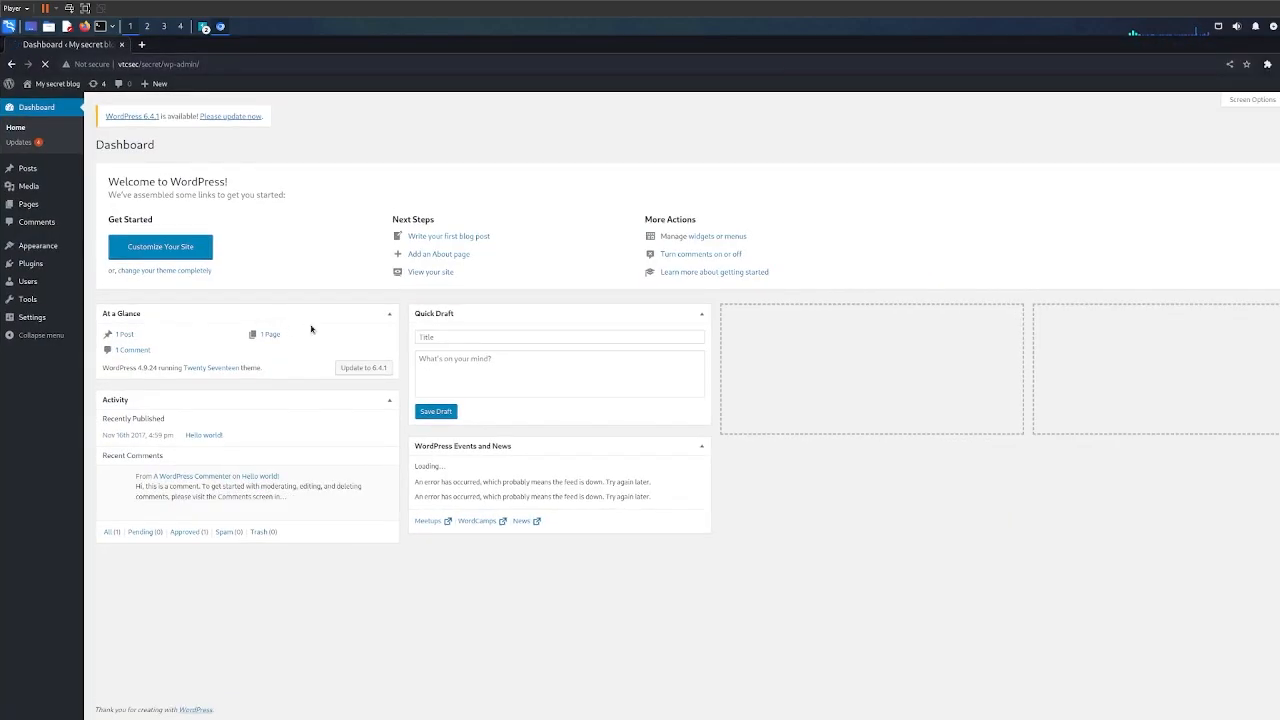
mouse_move(309, 153)
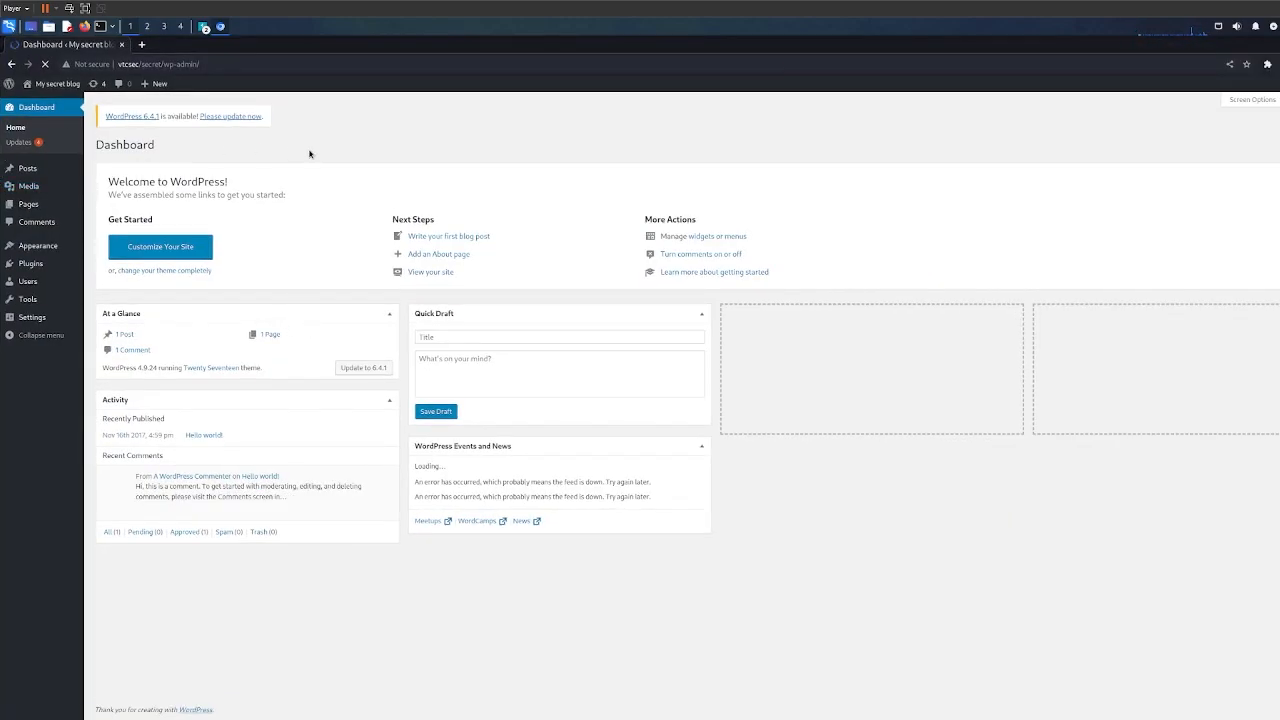